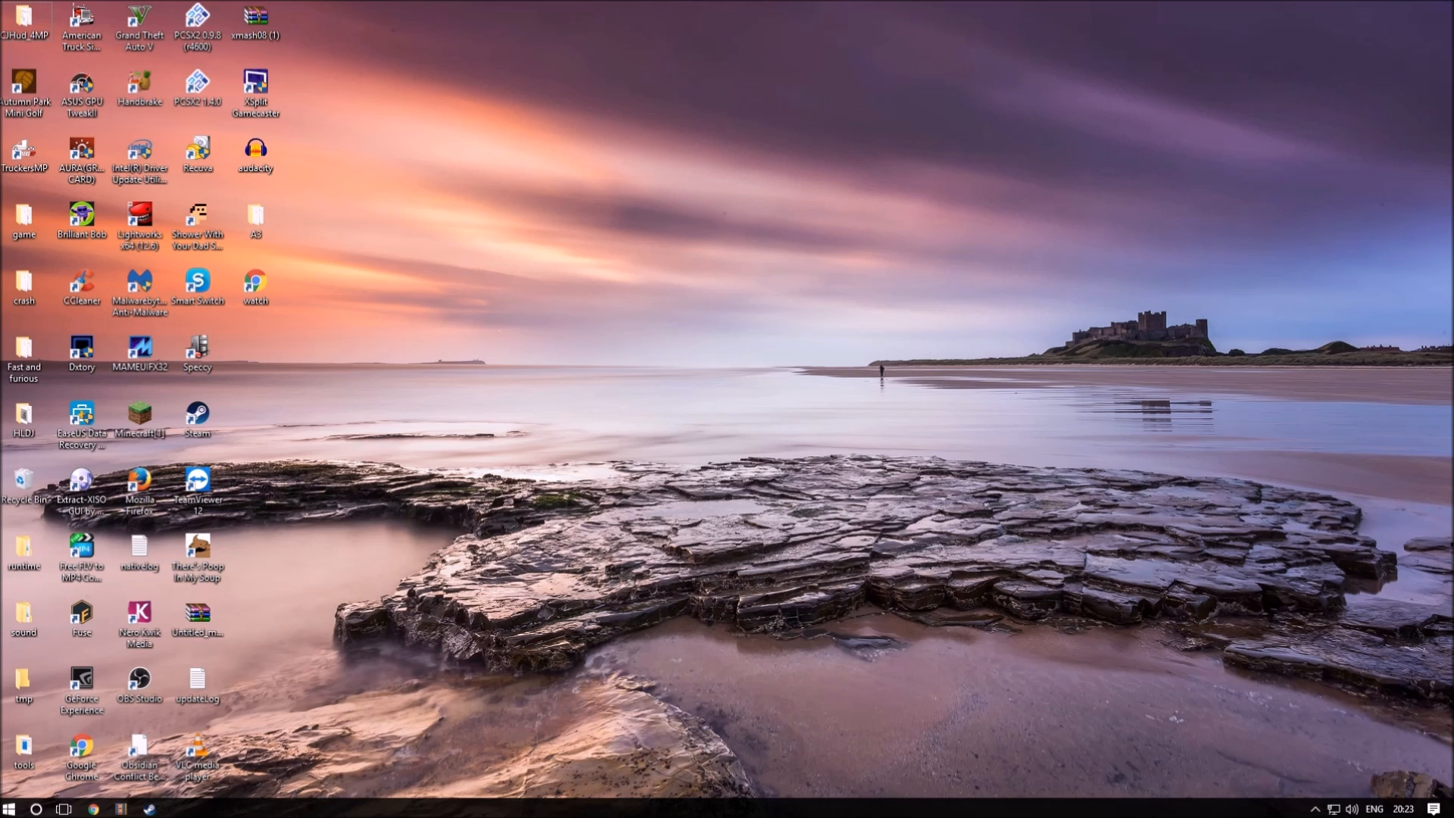
mouse_move(742, 572)
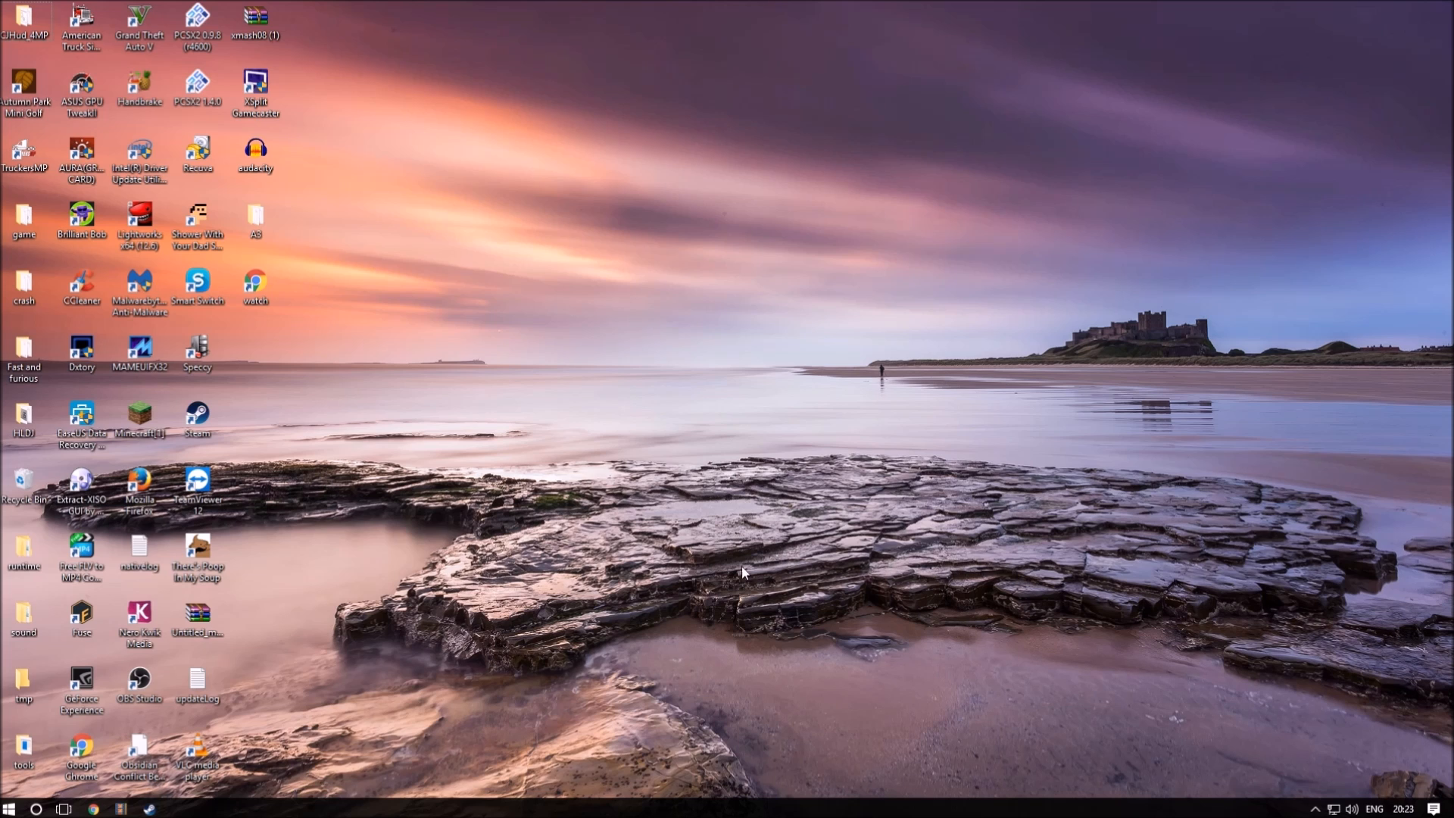
- Search Windows for 'per' to find Personalisation
left_click(37, 807)
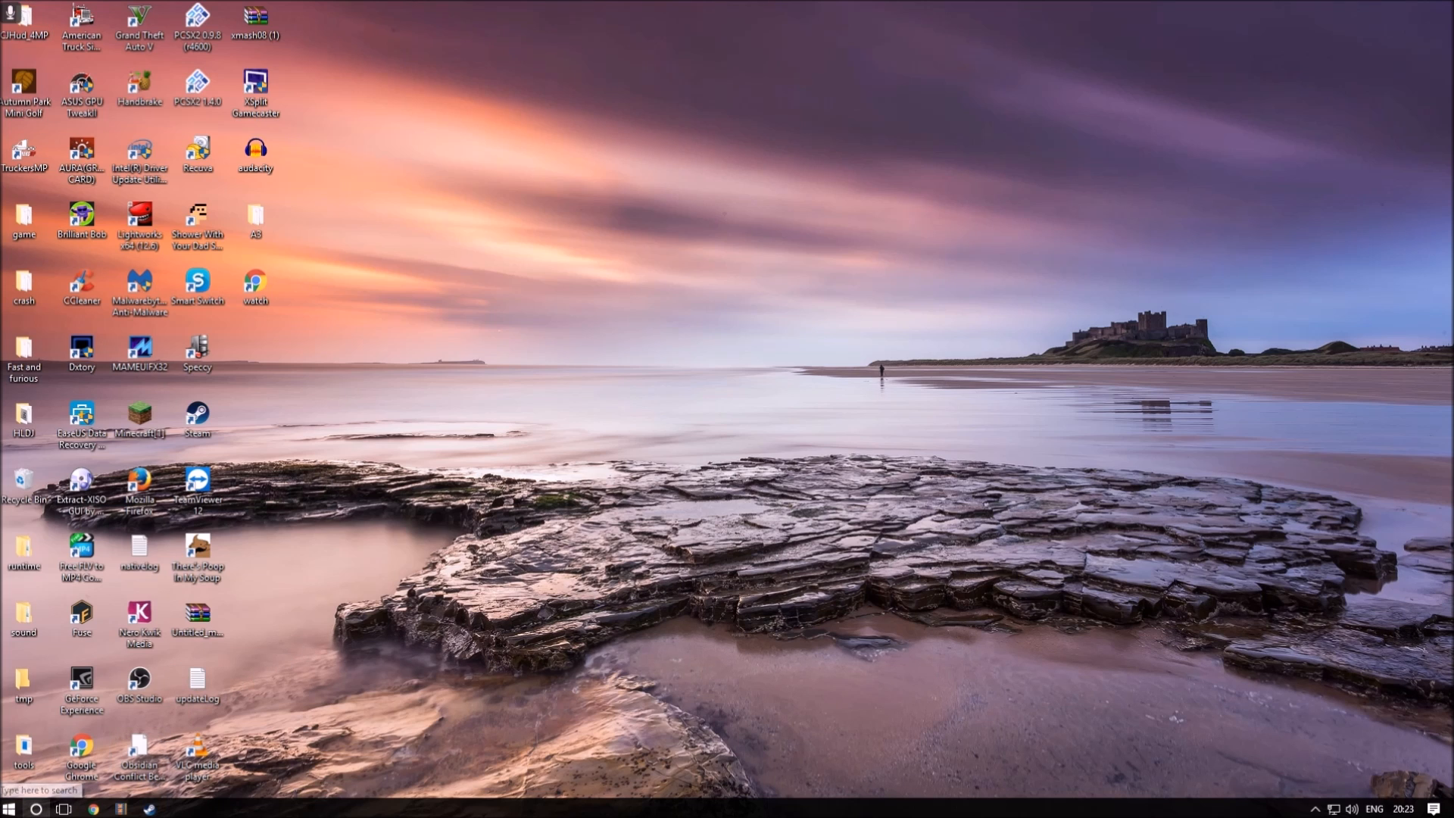
type("per")
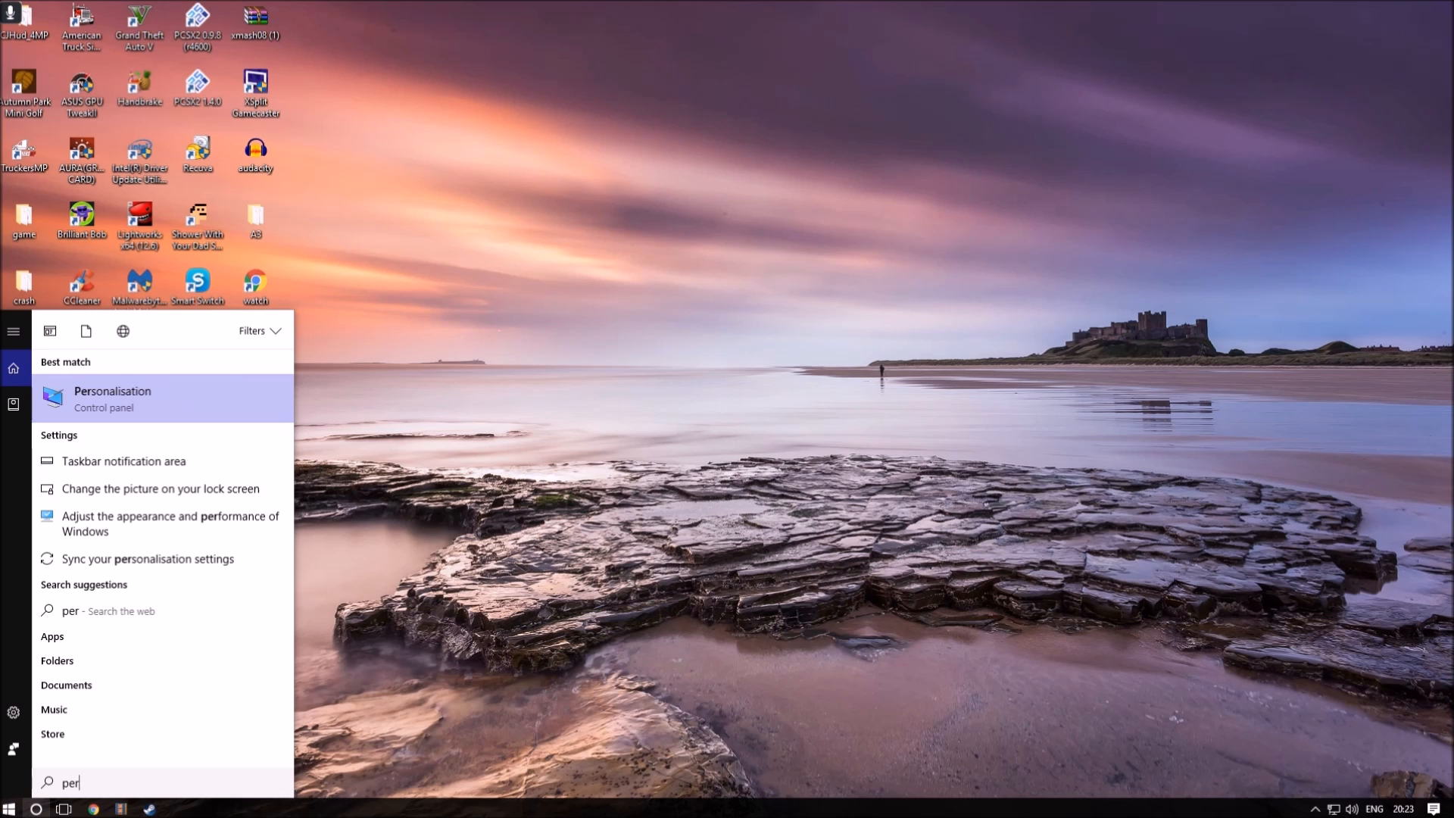
mouse_move(148, 396)
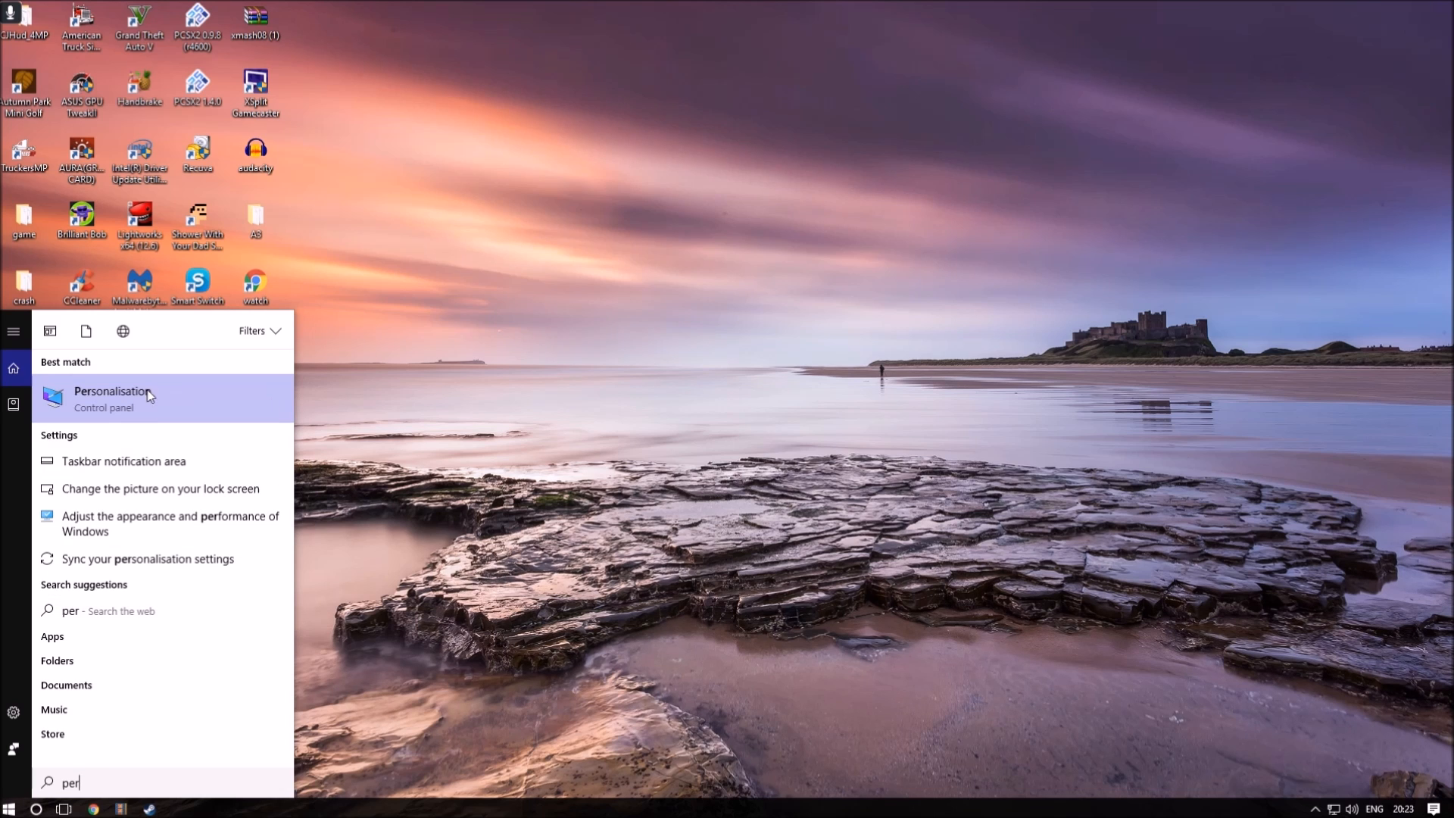
- Open the Personalisation control panel result
left_click(112, 397)
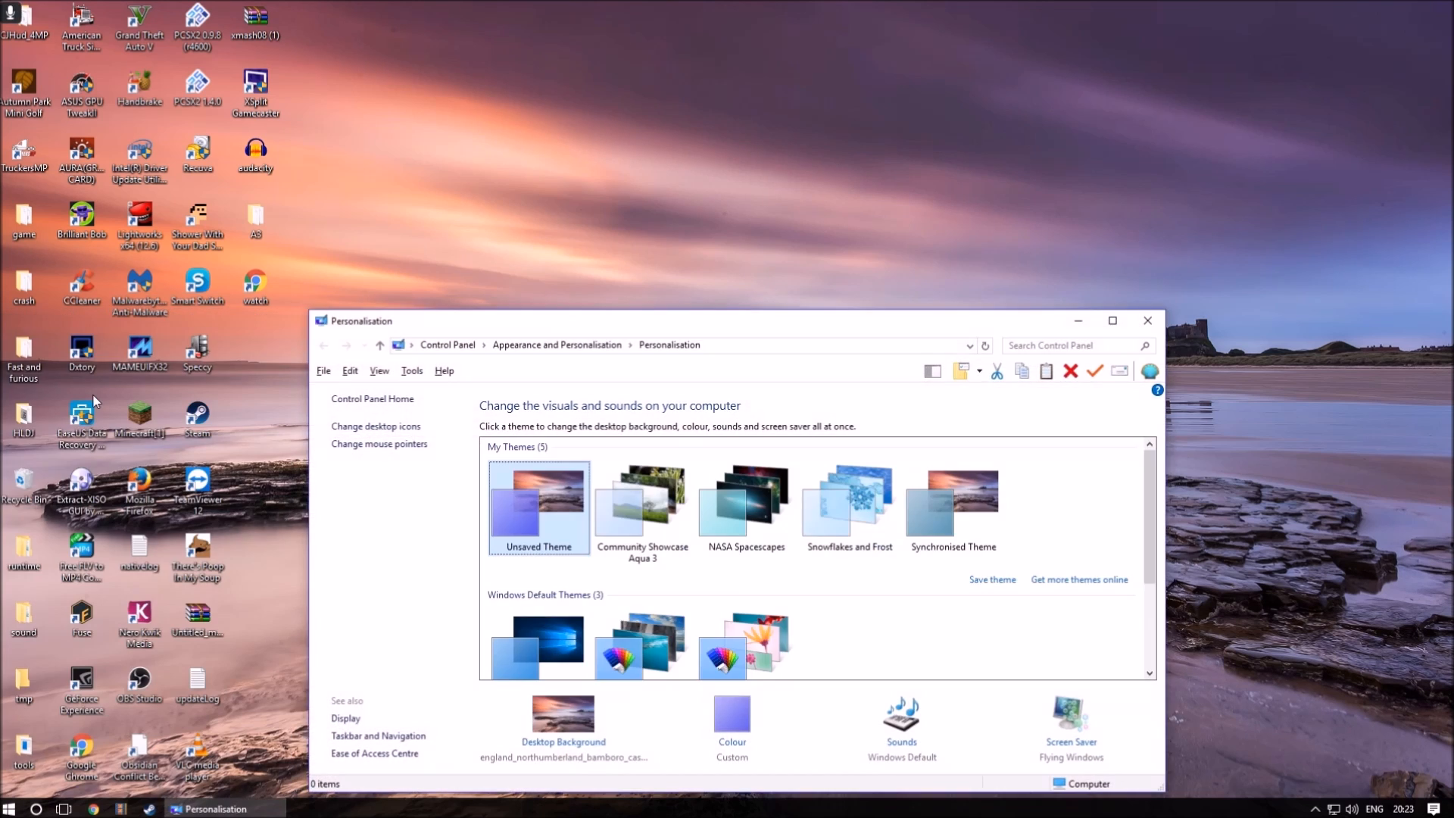
left_click(1147, 320)
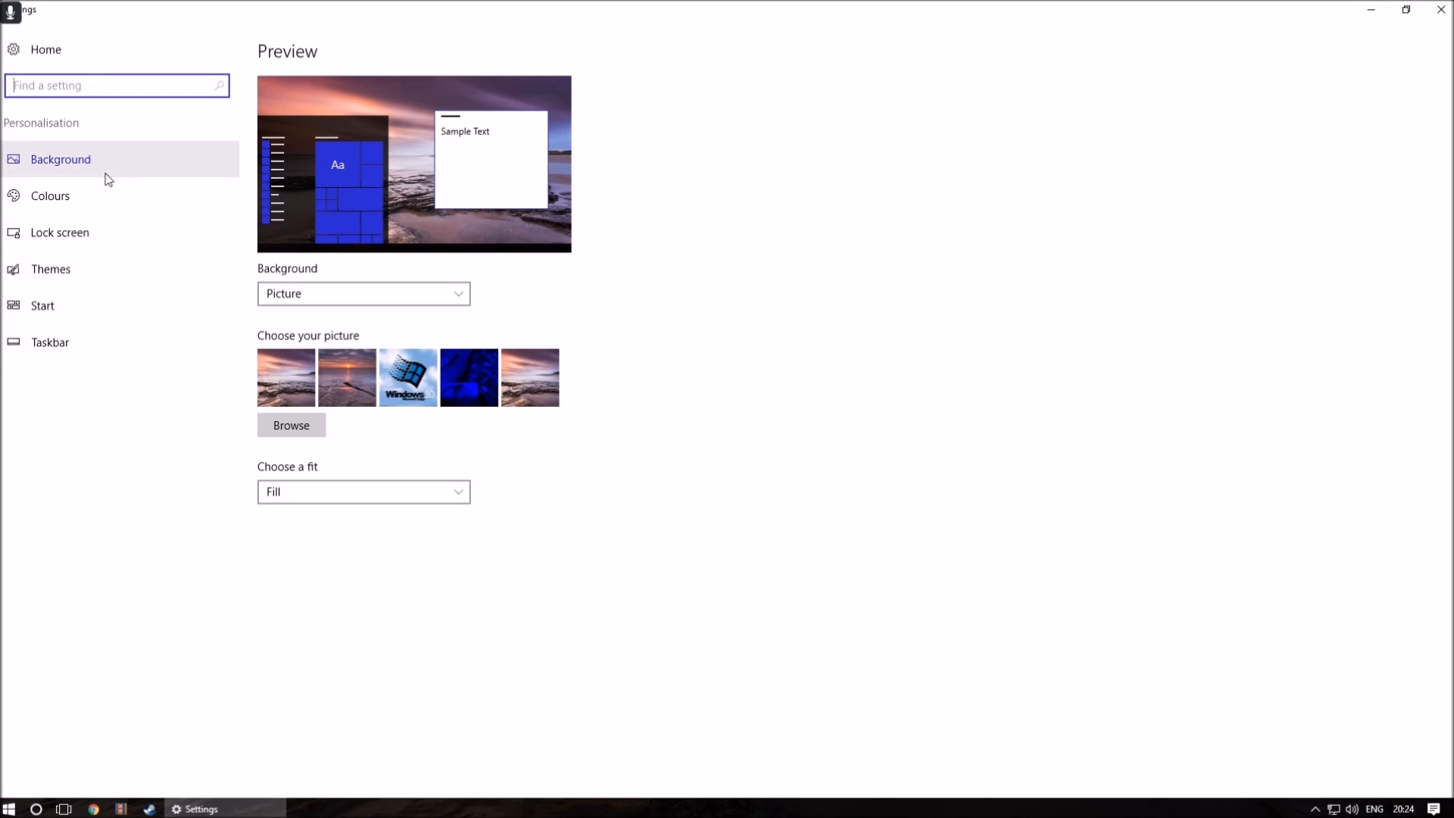
mouse_move(853, 390)
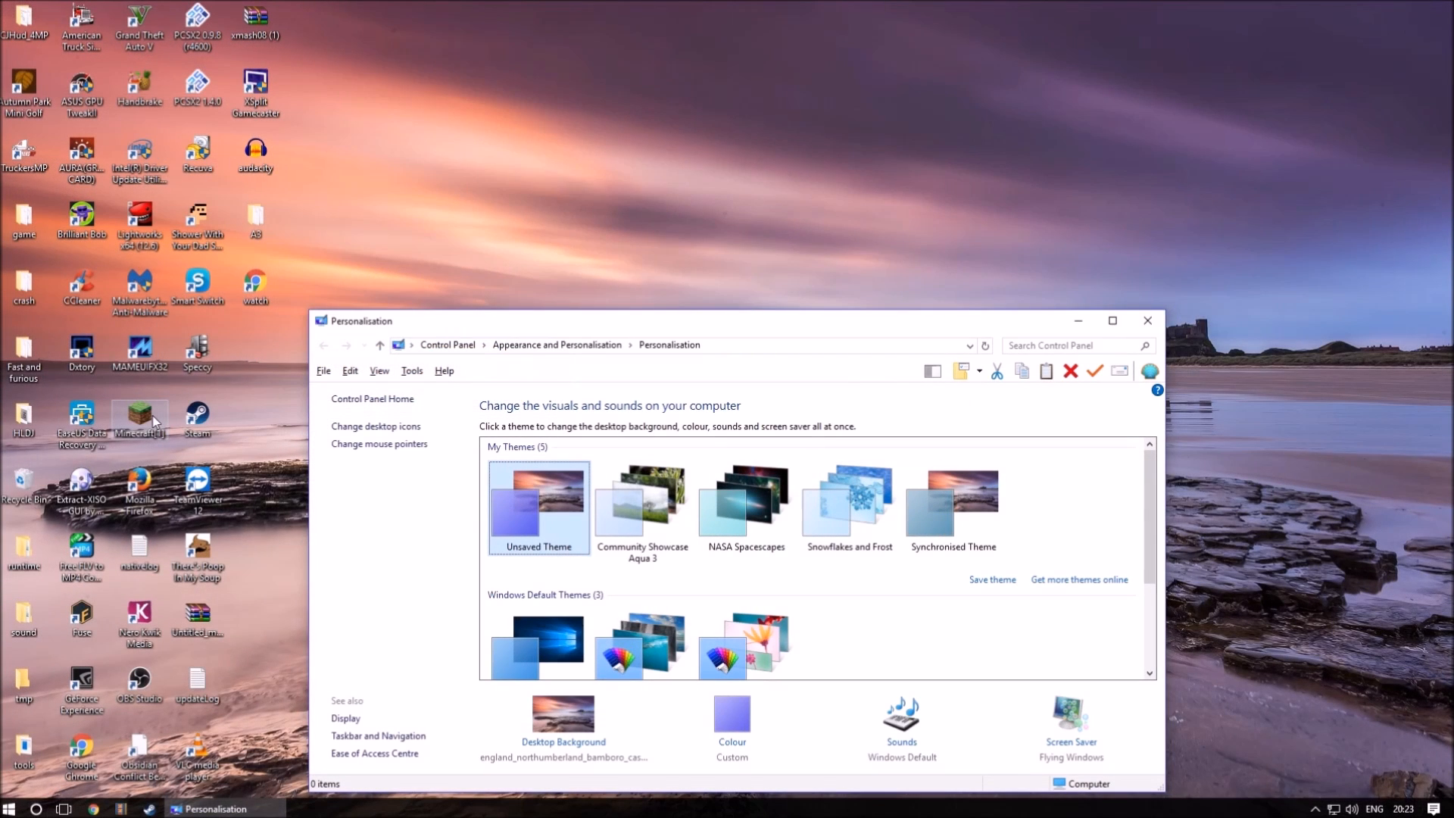
mouse_move(820, 584)
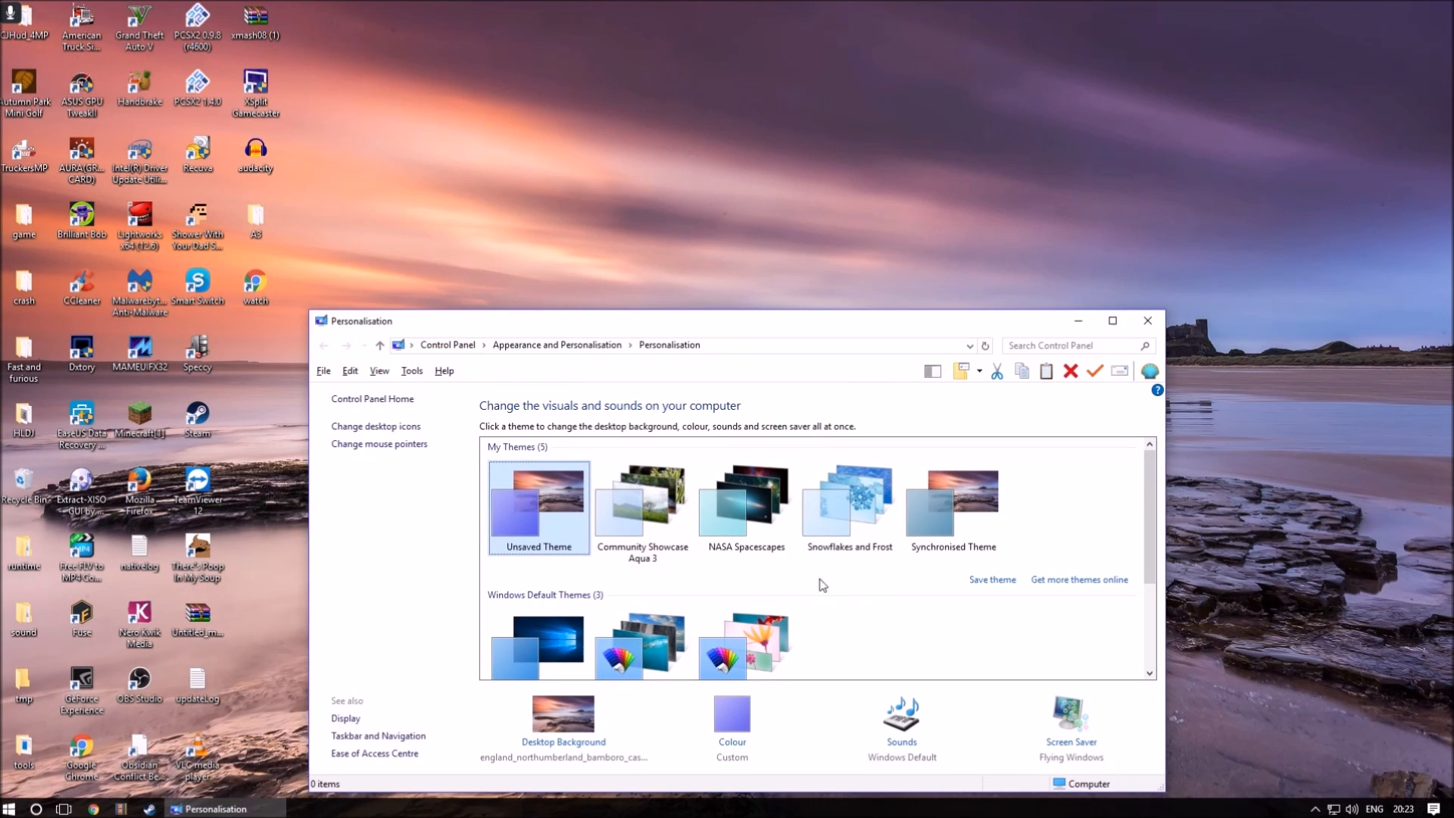
mouse_move(1070, 764)
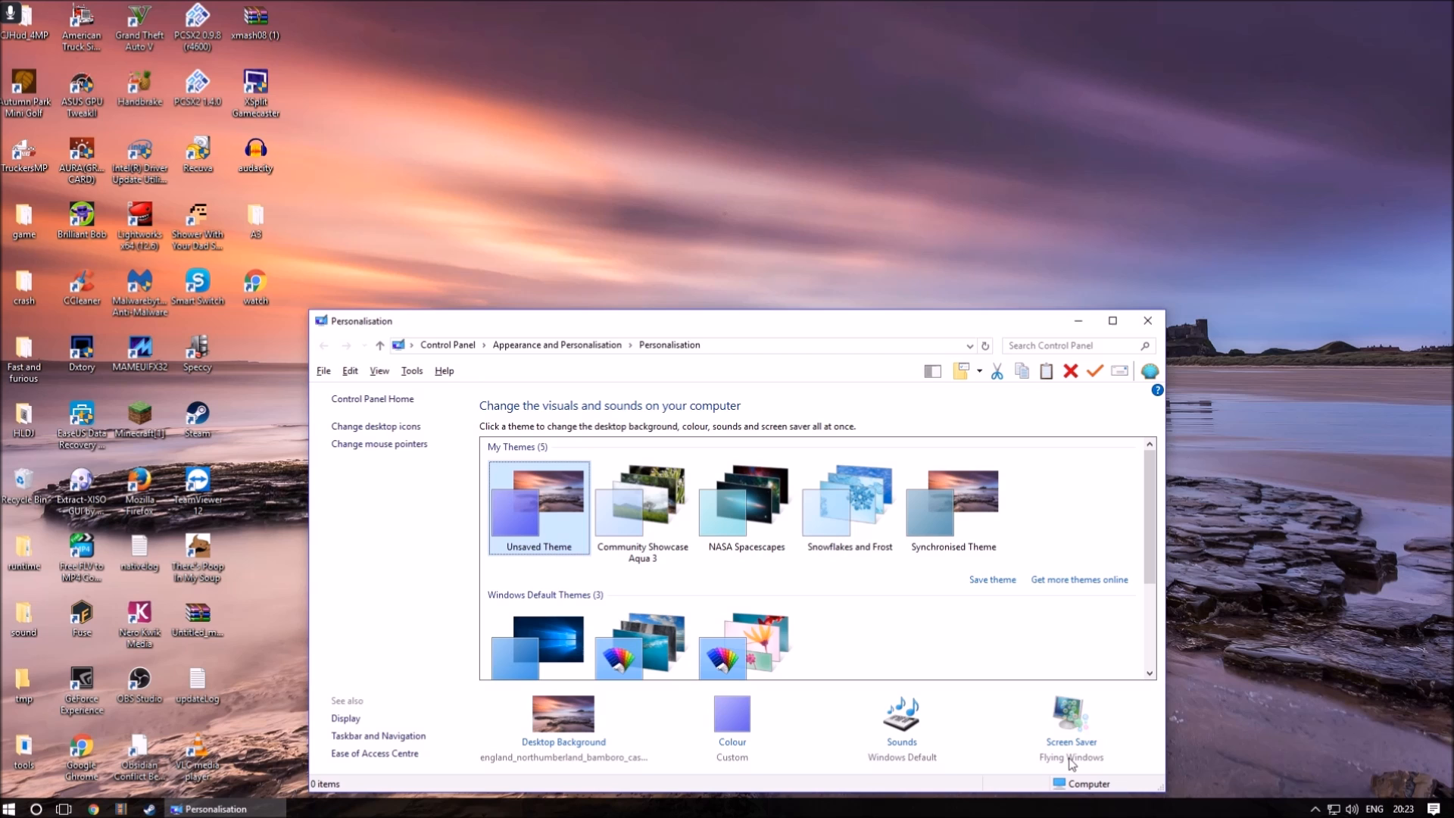
mouse_move(1069, 742)
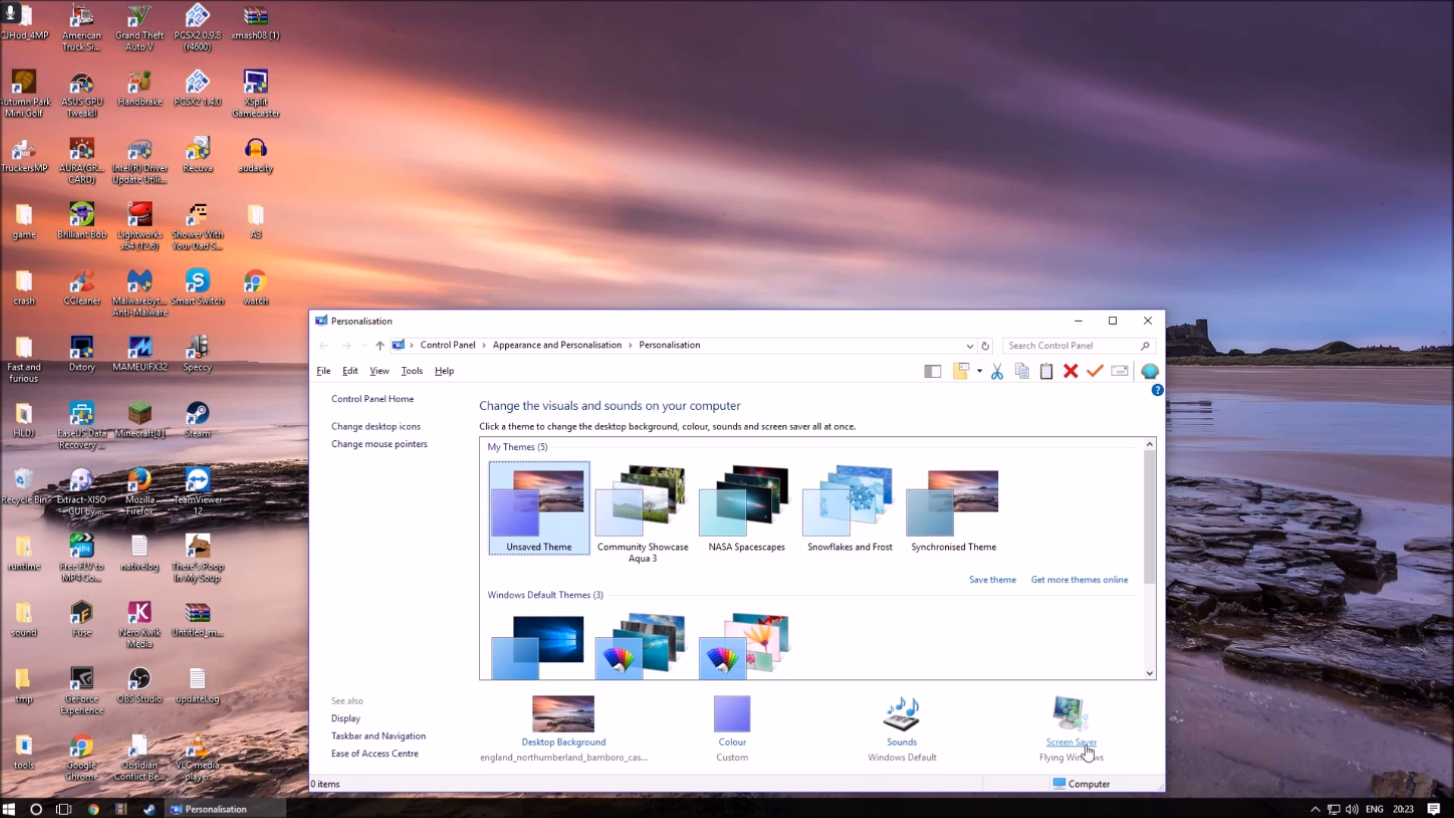
- View the Flying Windows screen saver settings, then go to Screensavers Planet
left_click(1070, 722)
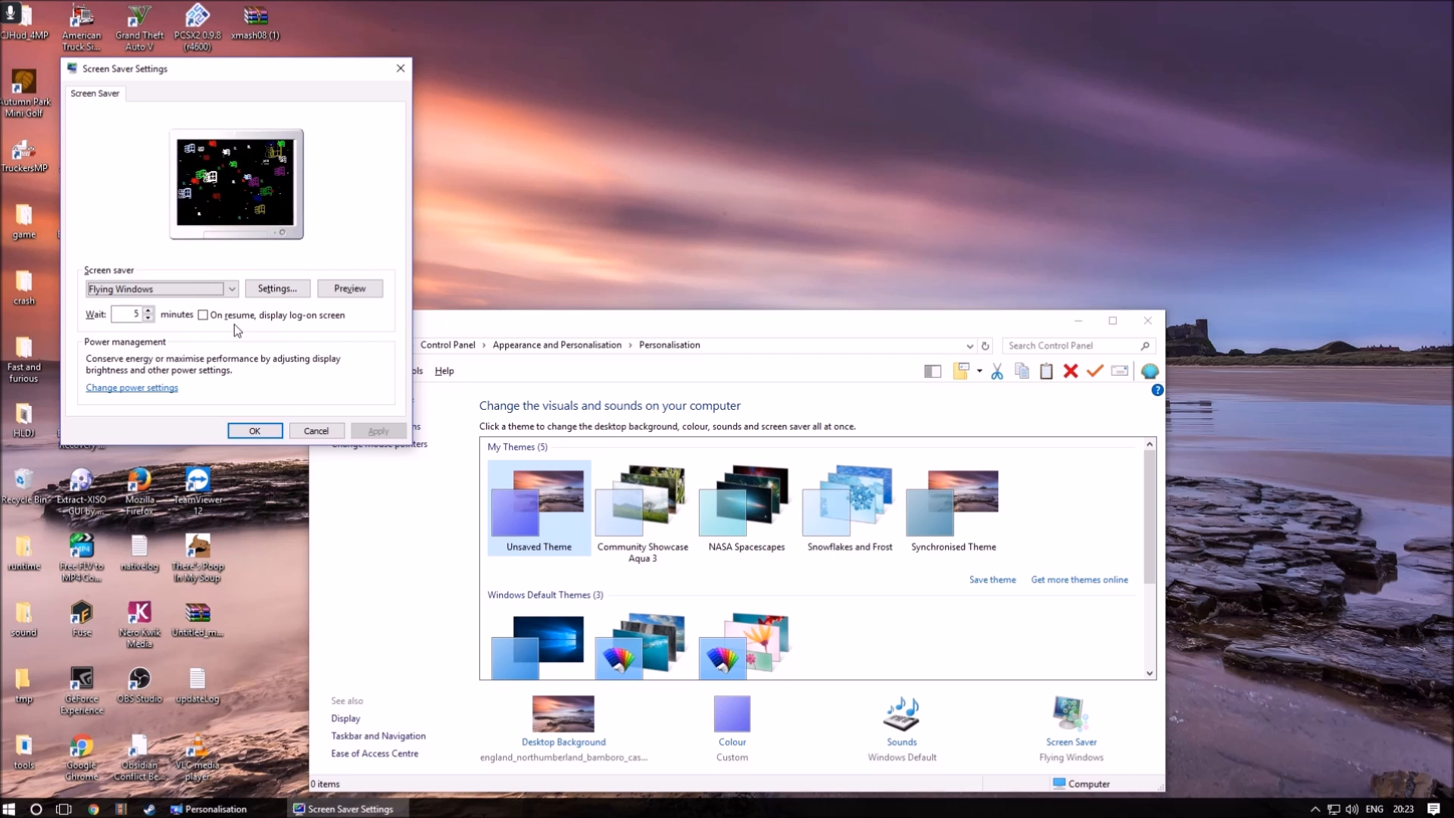
left_click(229, 288)
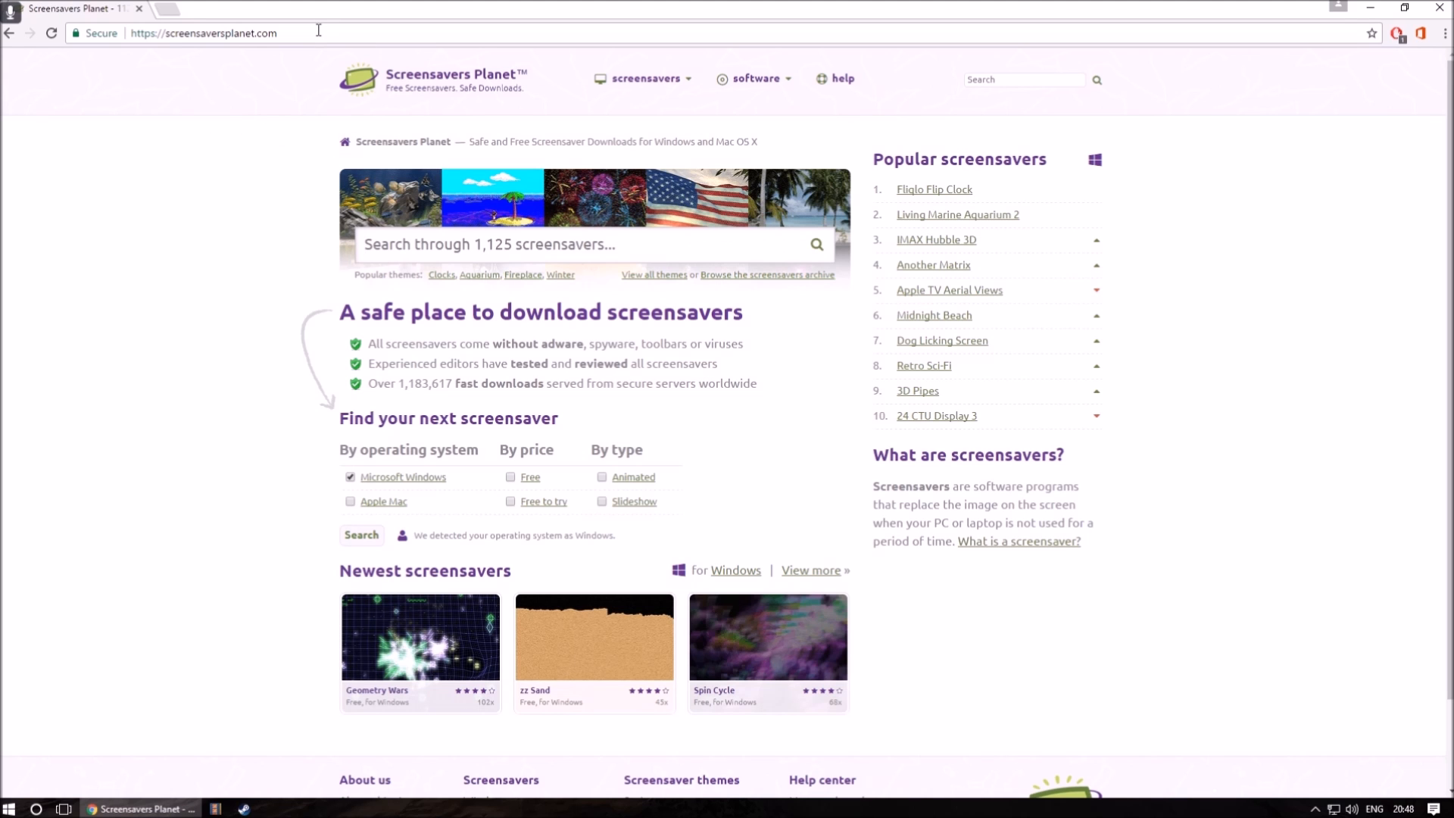
mouse_move(209, 286)
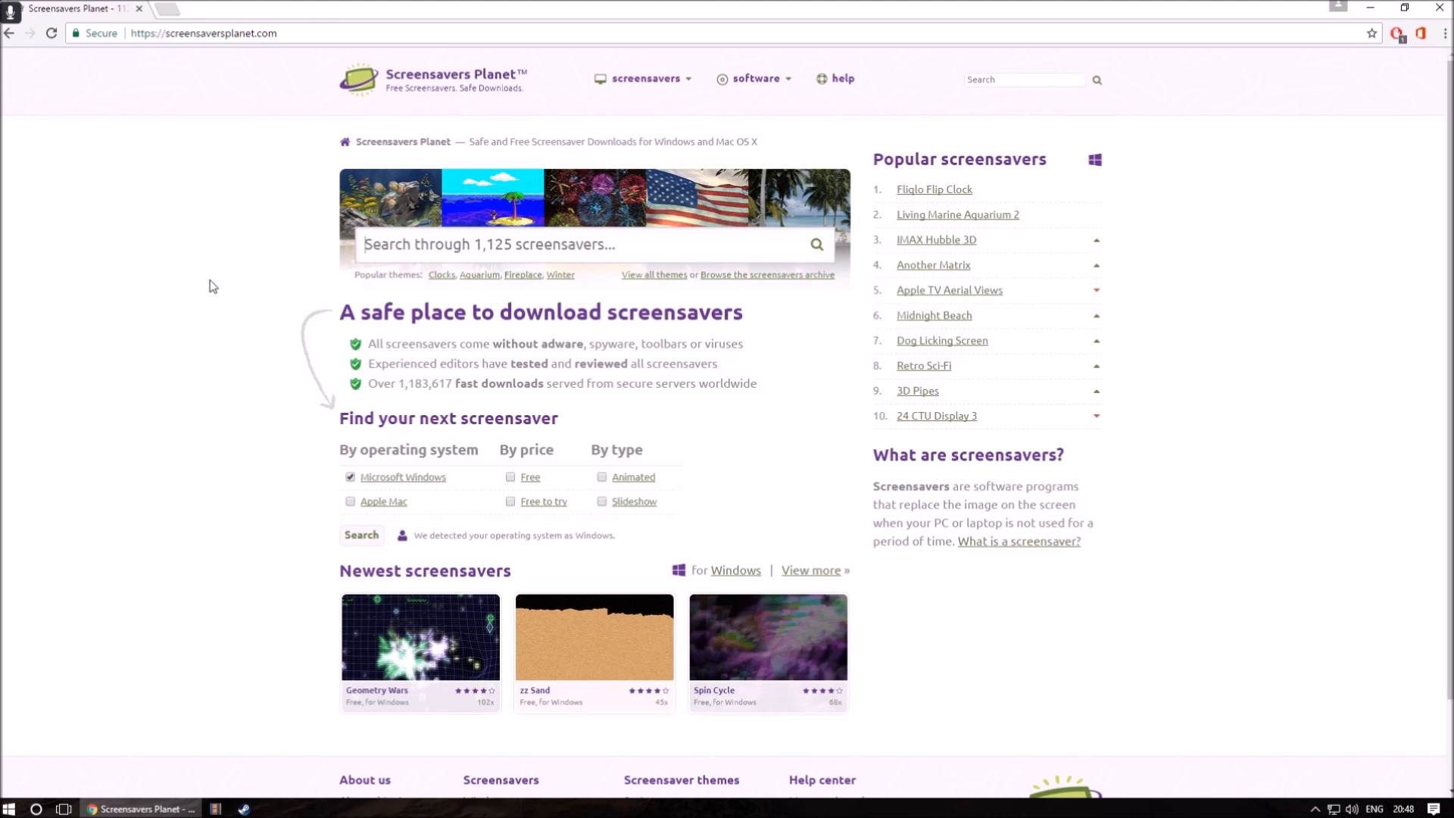
mouse_move(1042, 78)
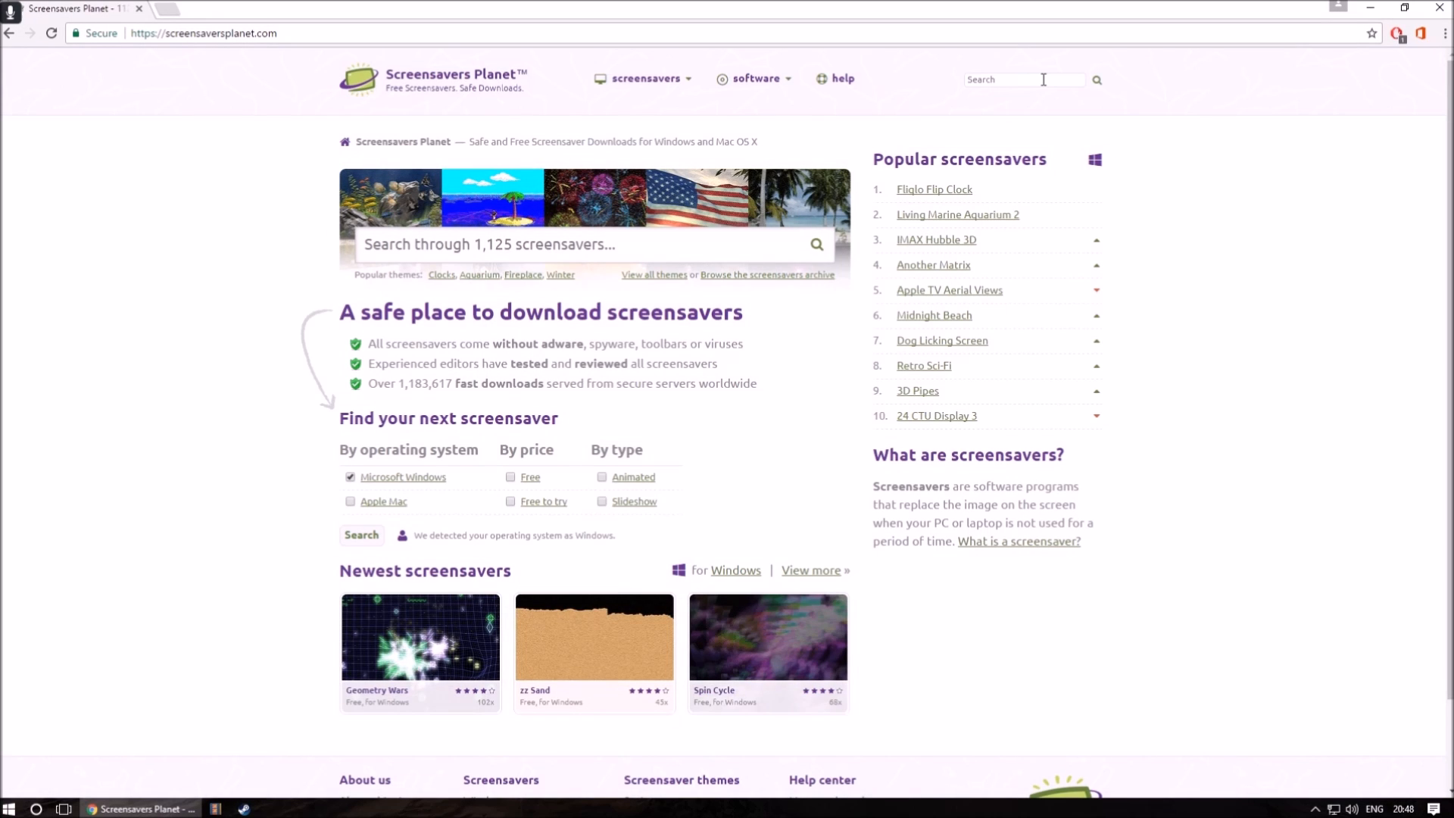
- Search Screensavers Planet for 'flying window'
type("flying window")
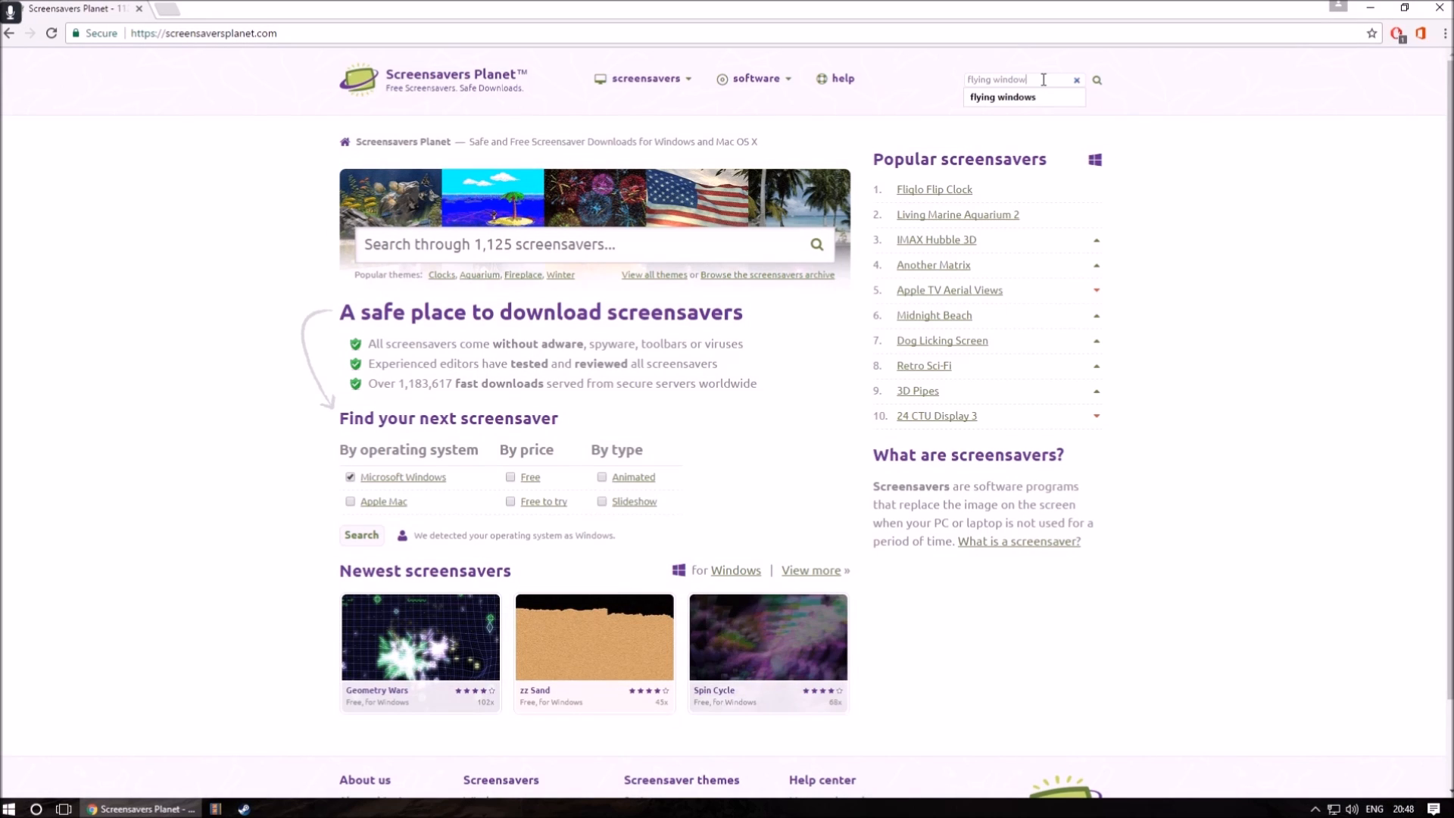
mouse_move(1100, 88)
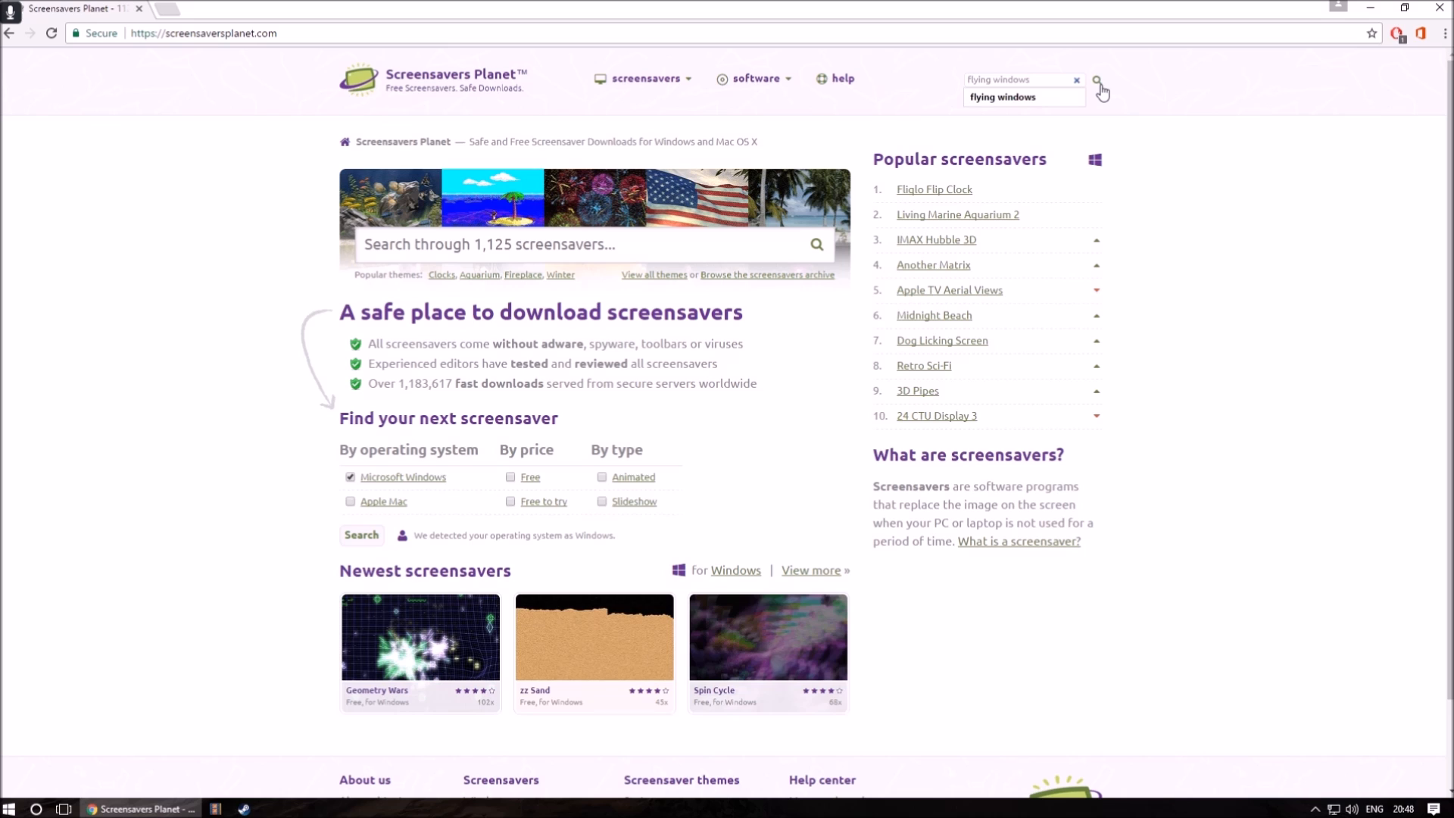
left_click(1100, 90)
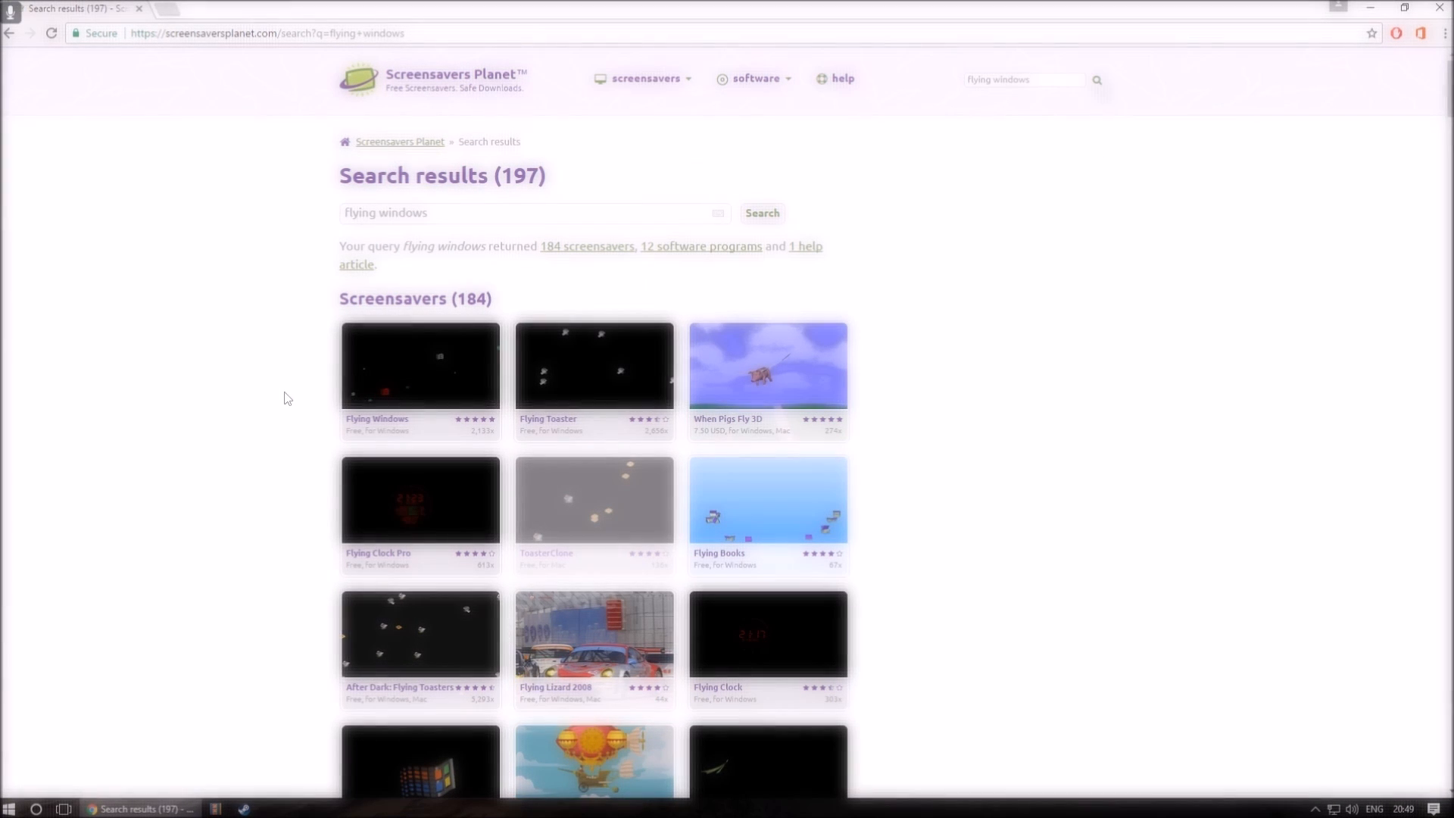
- Preview the Flying Windows screenshot and video, then download it
left_click(419, 364)
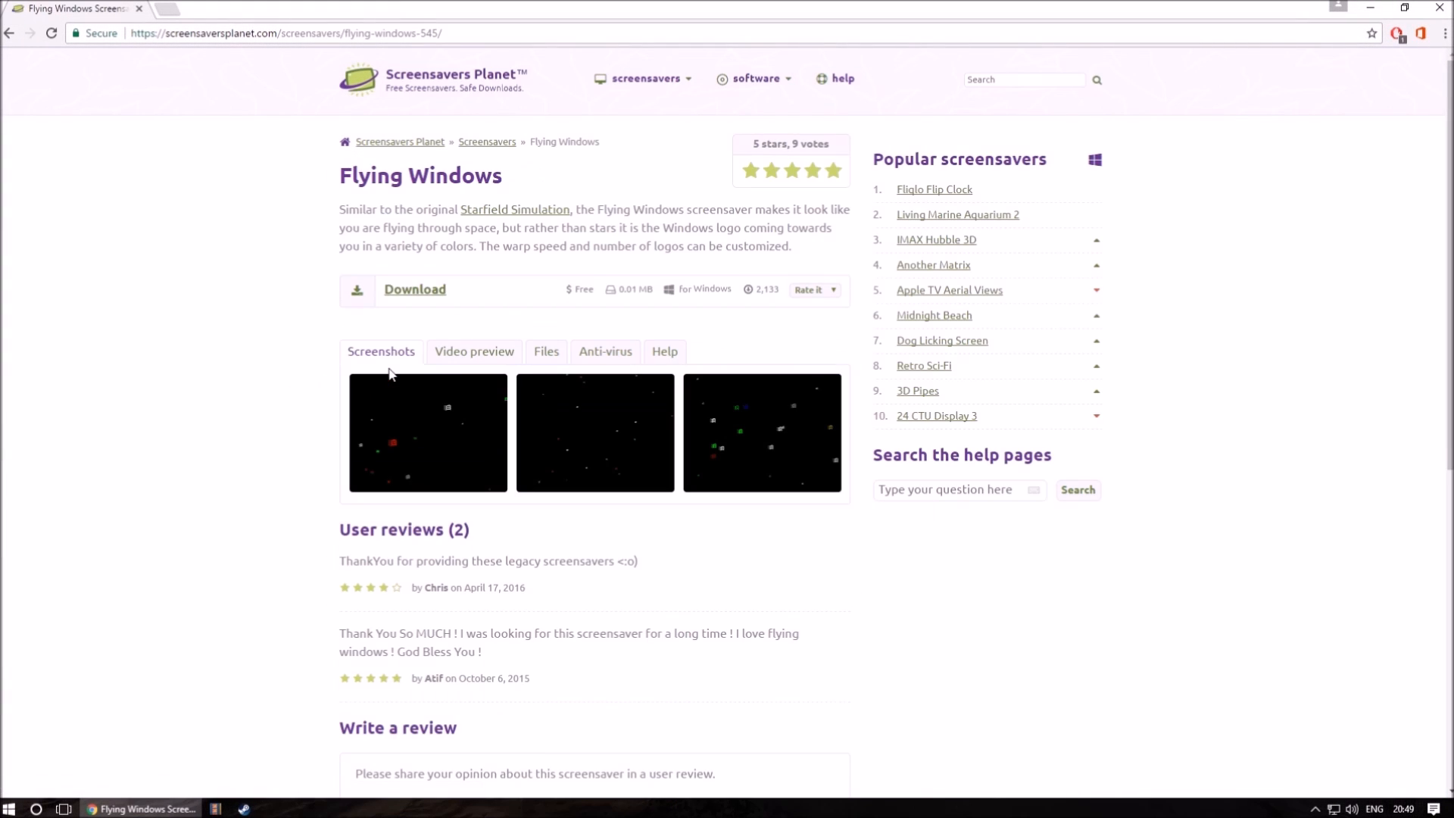
mouse_move(466, 454)
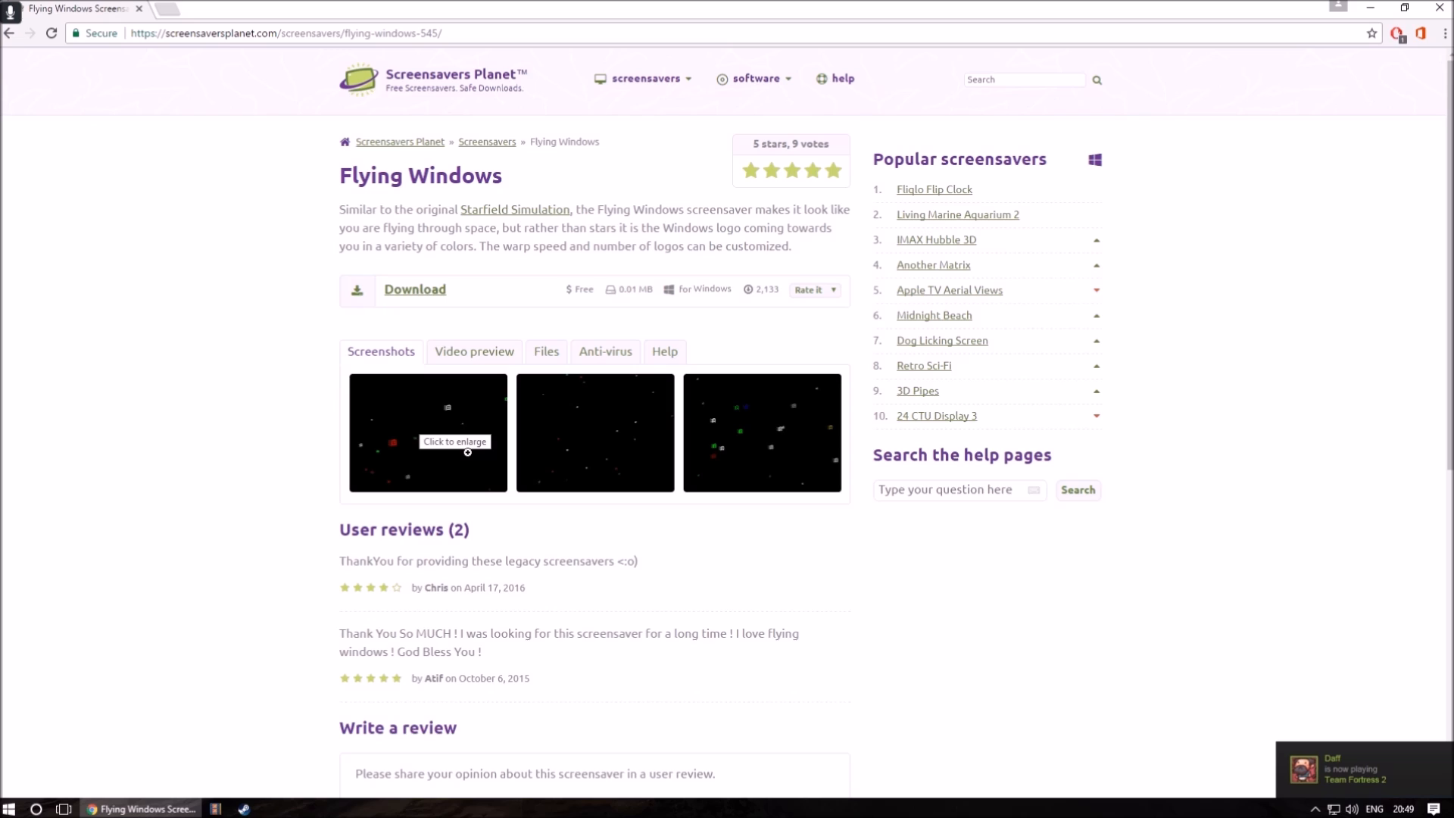
left_click(427, 430)
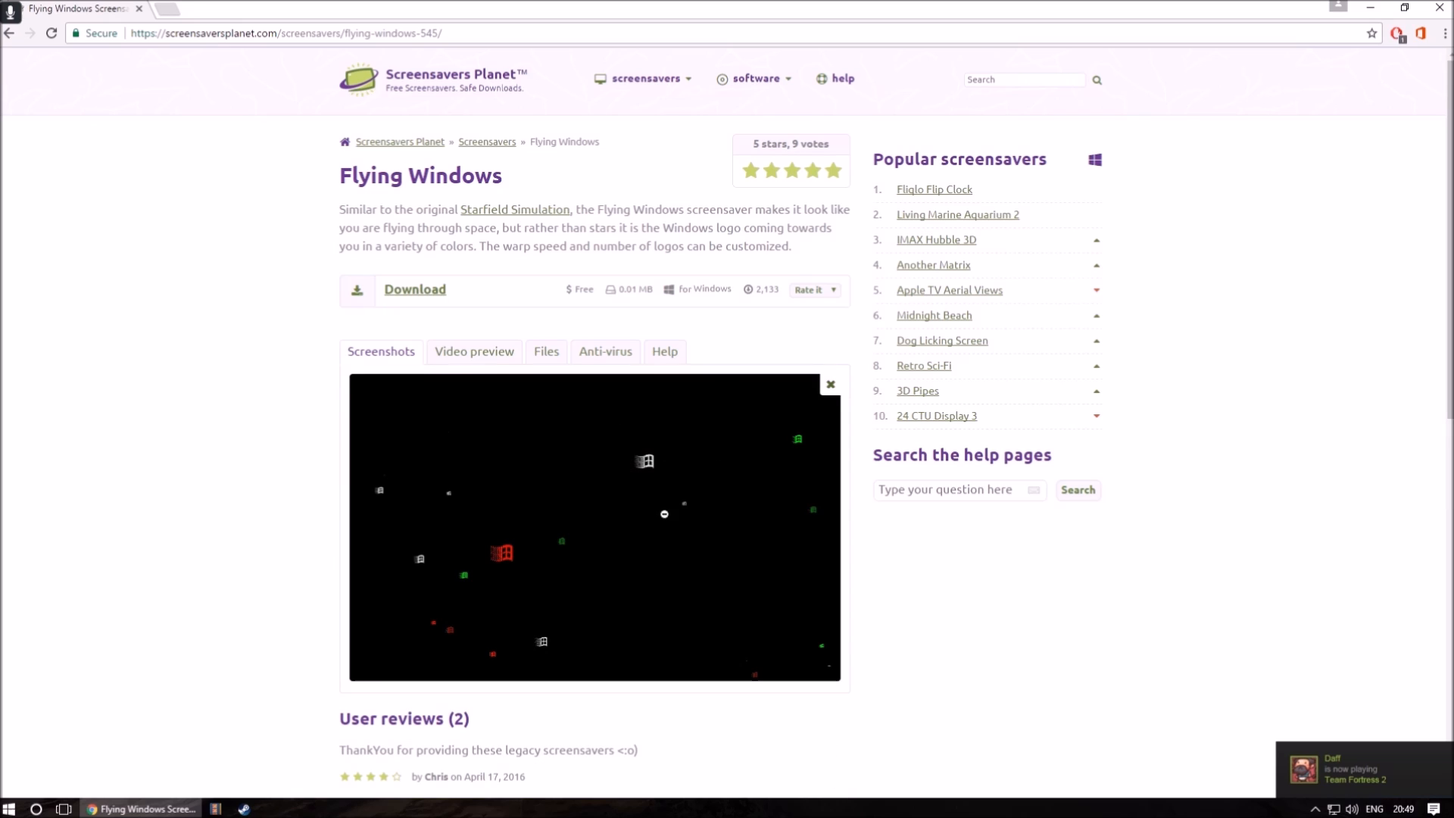
mouse_move(474, 360)
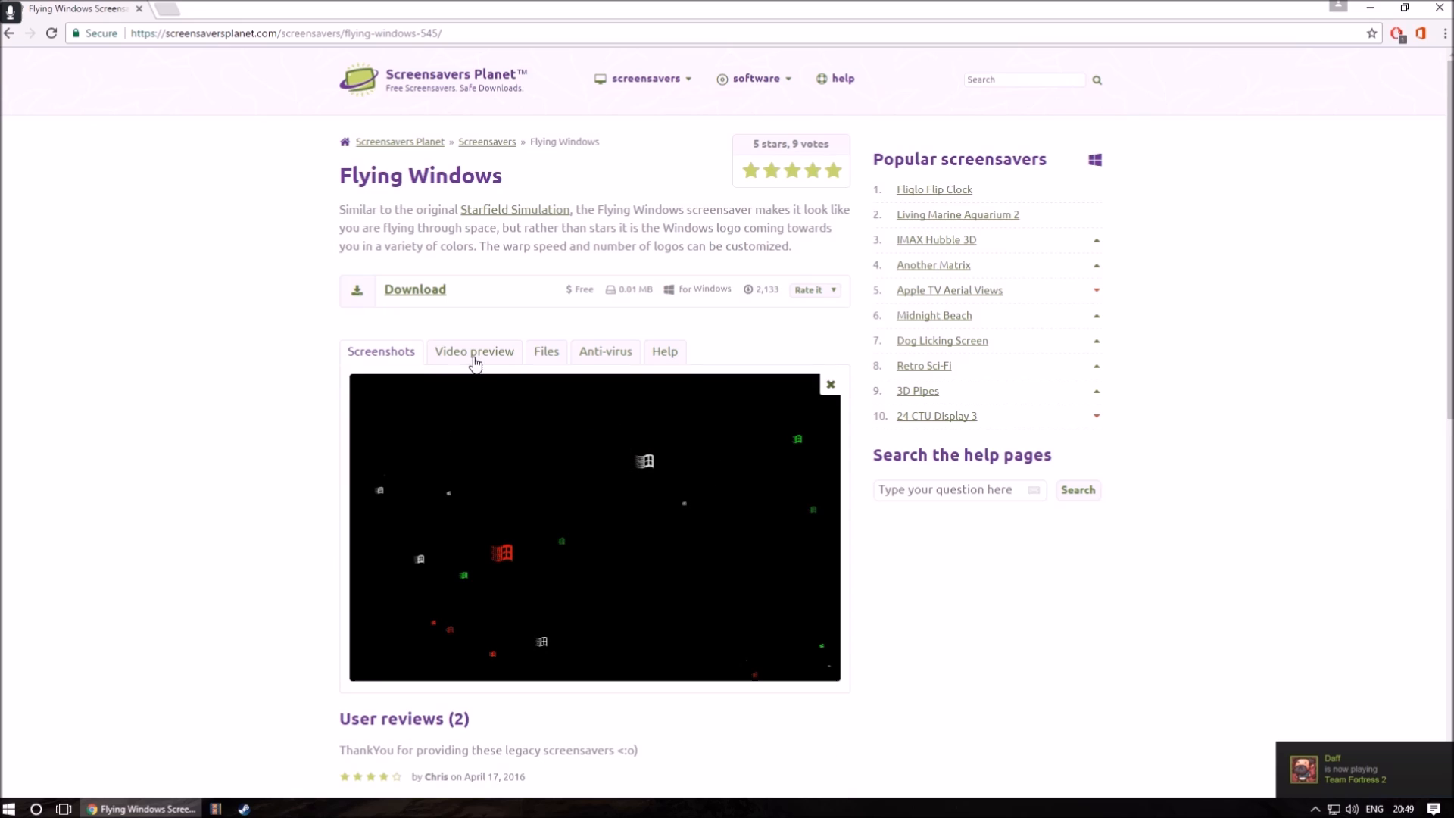
left_click(474, 351)
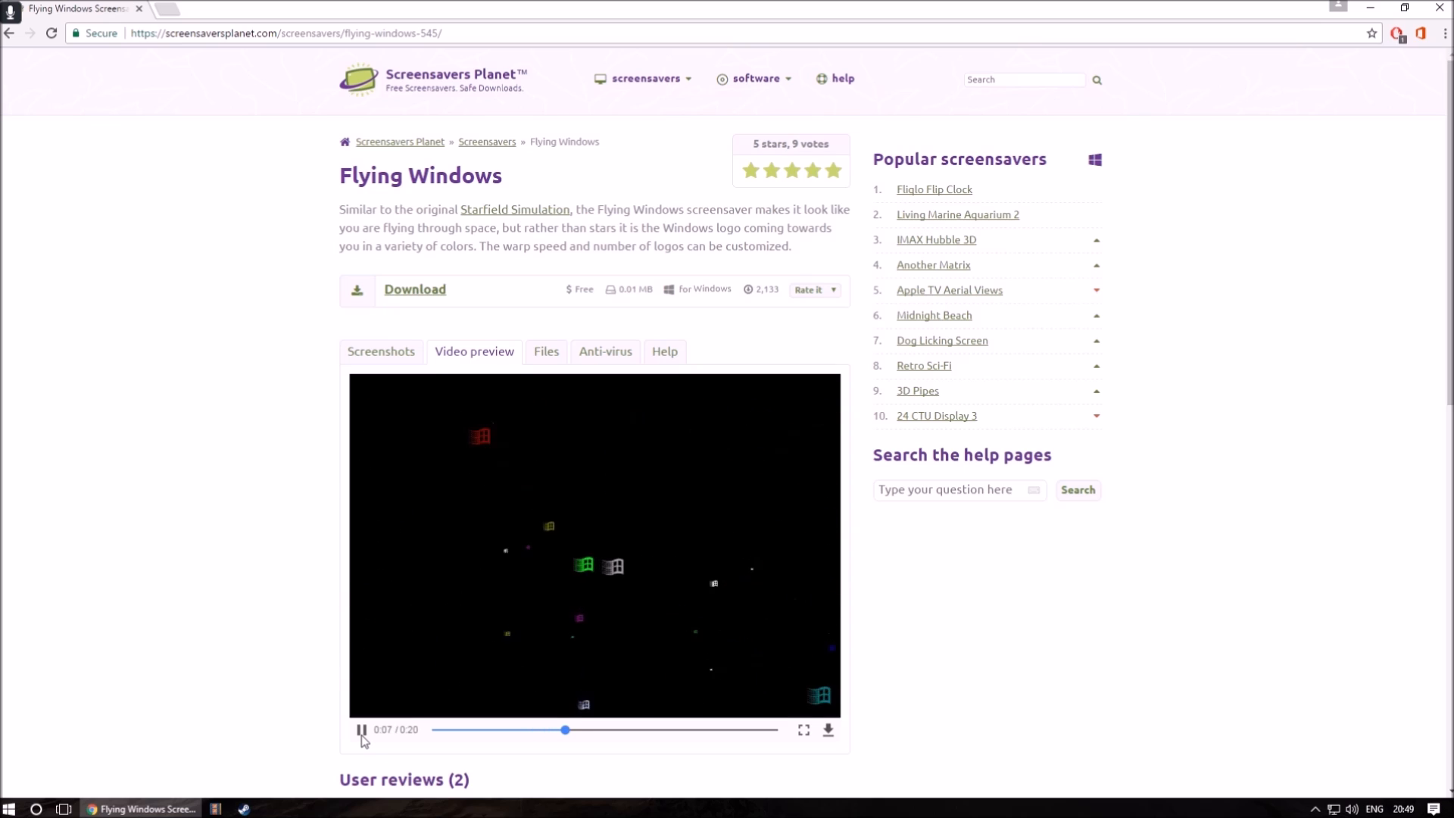
left_click(362, 730)
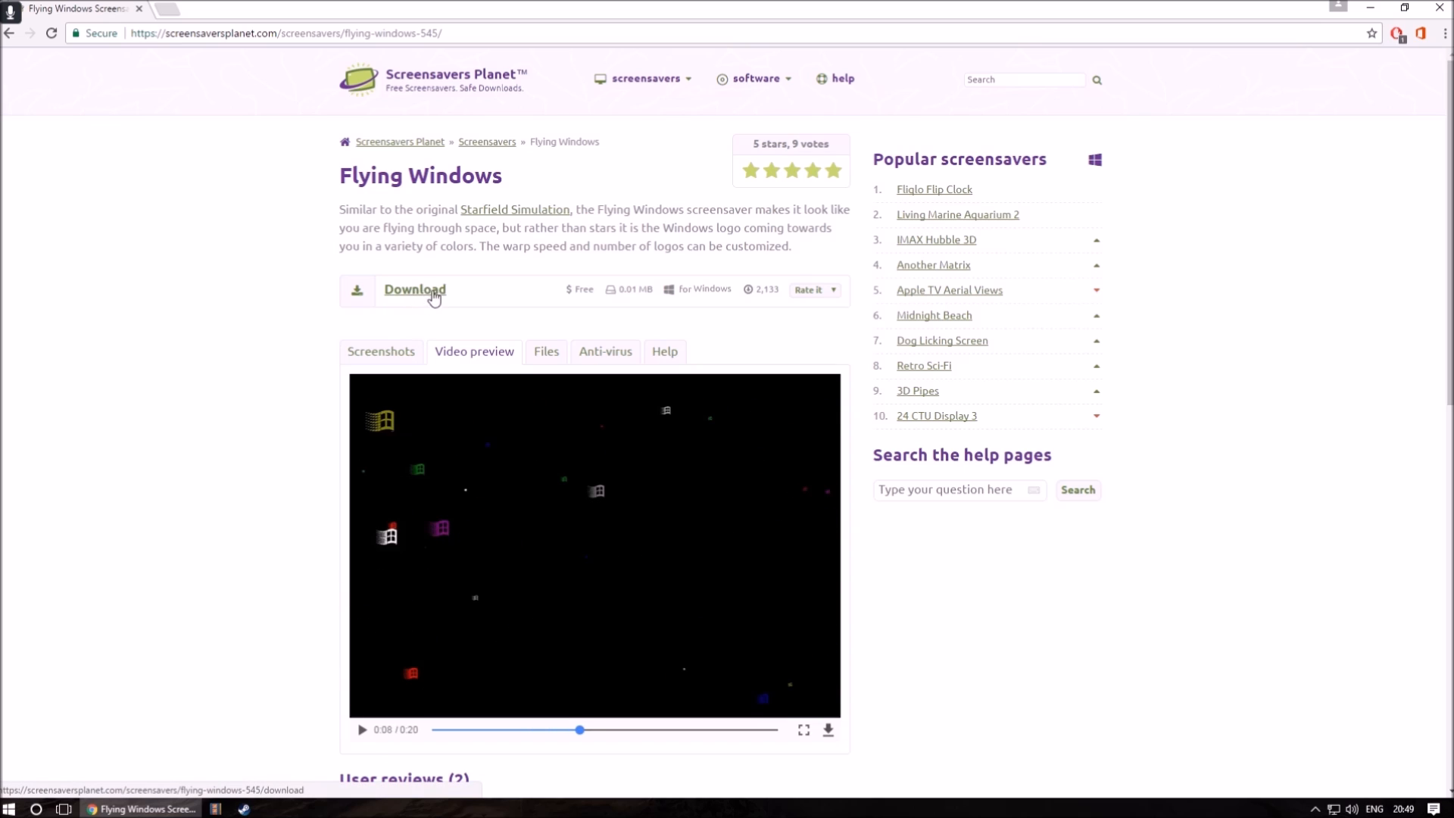
mouse_move(445, 292)
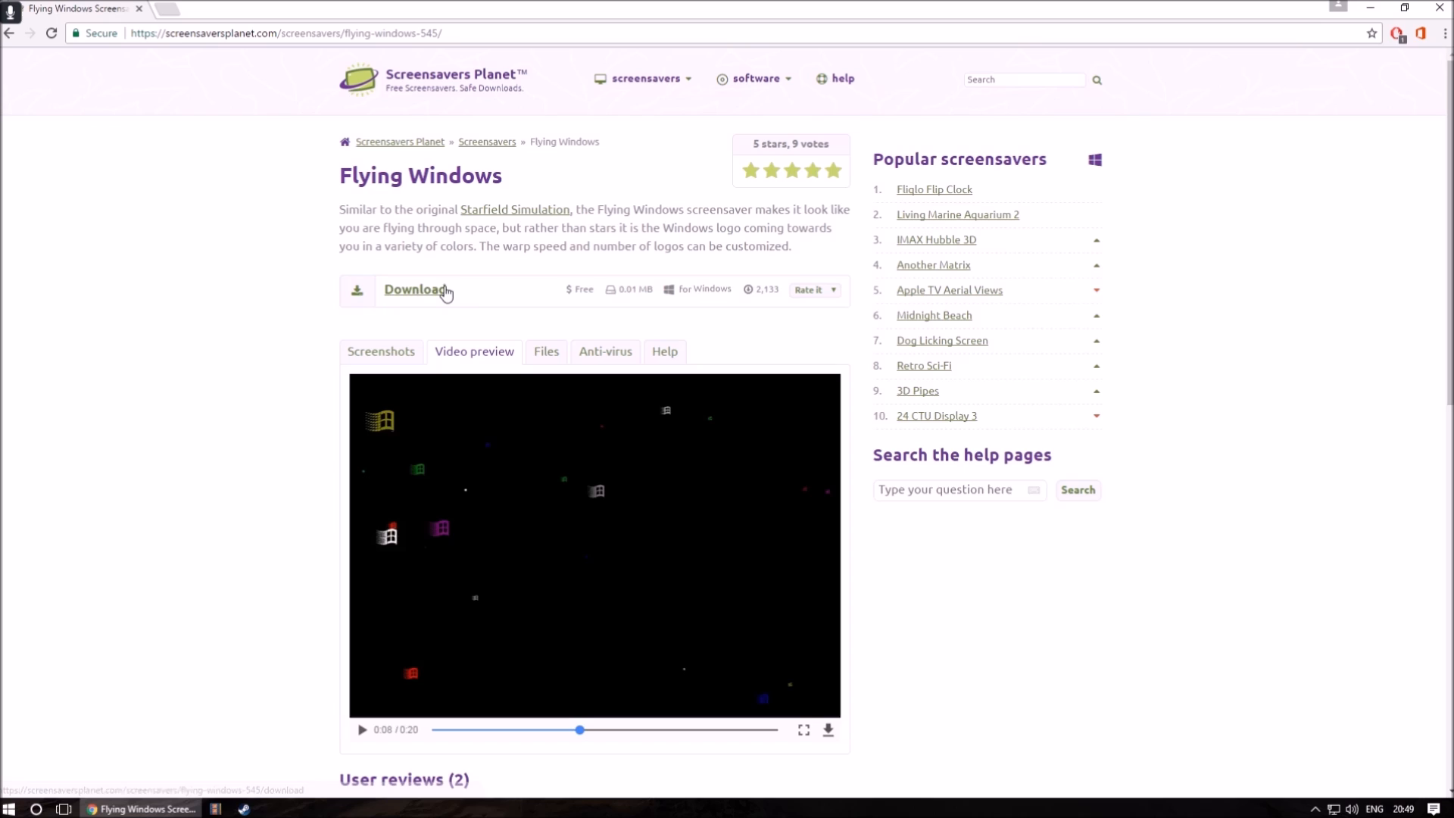
left_click(413, 289)
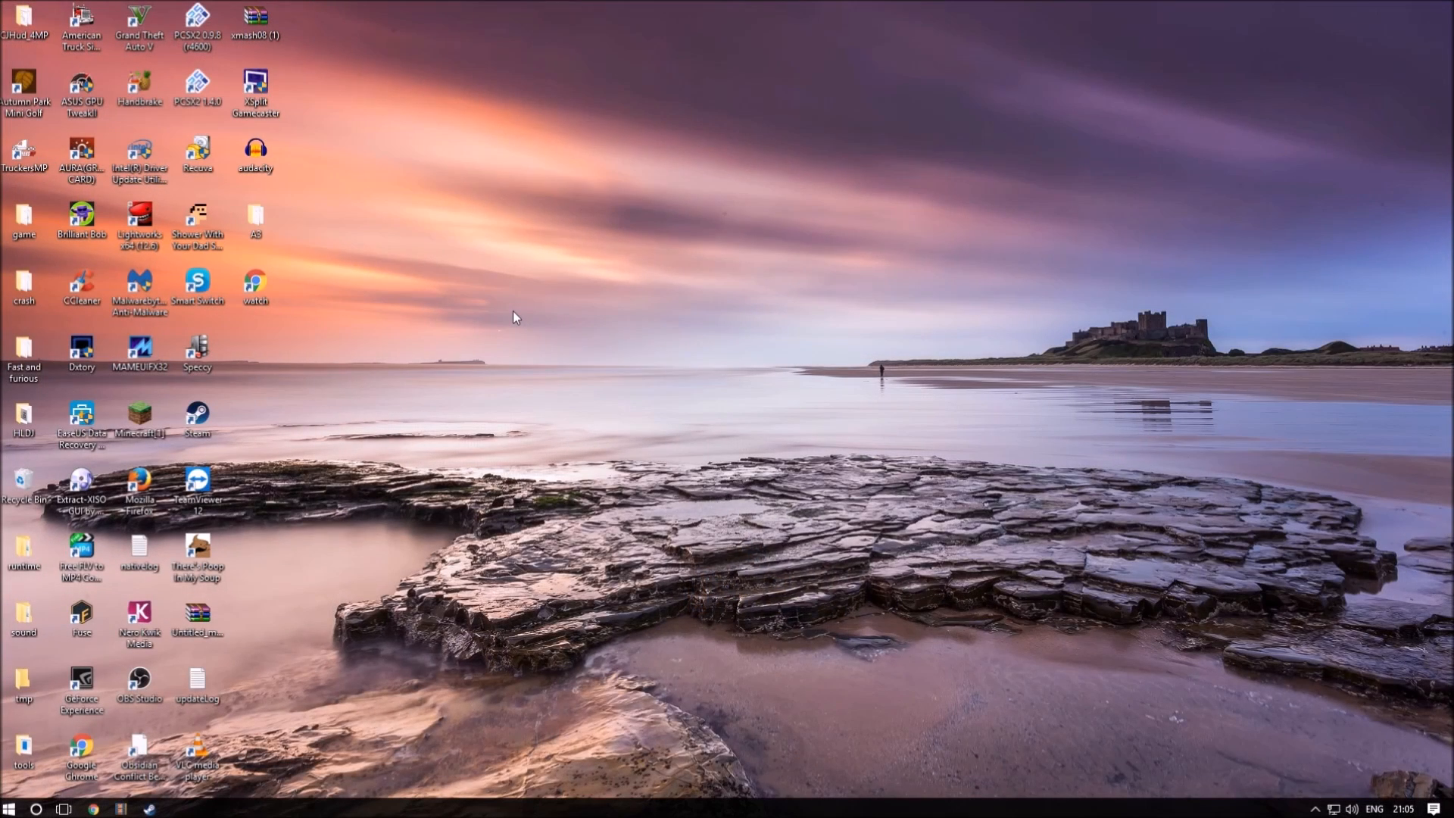
mouse_move(454, 459)
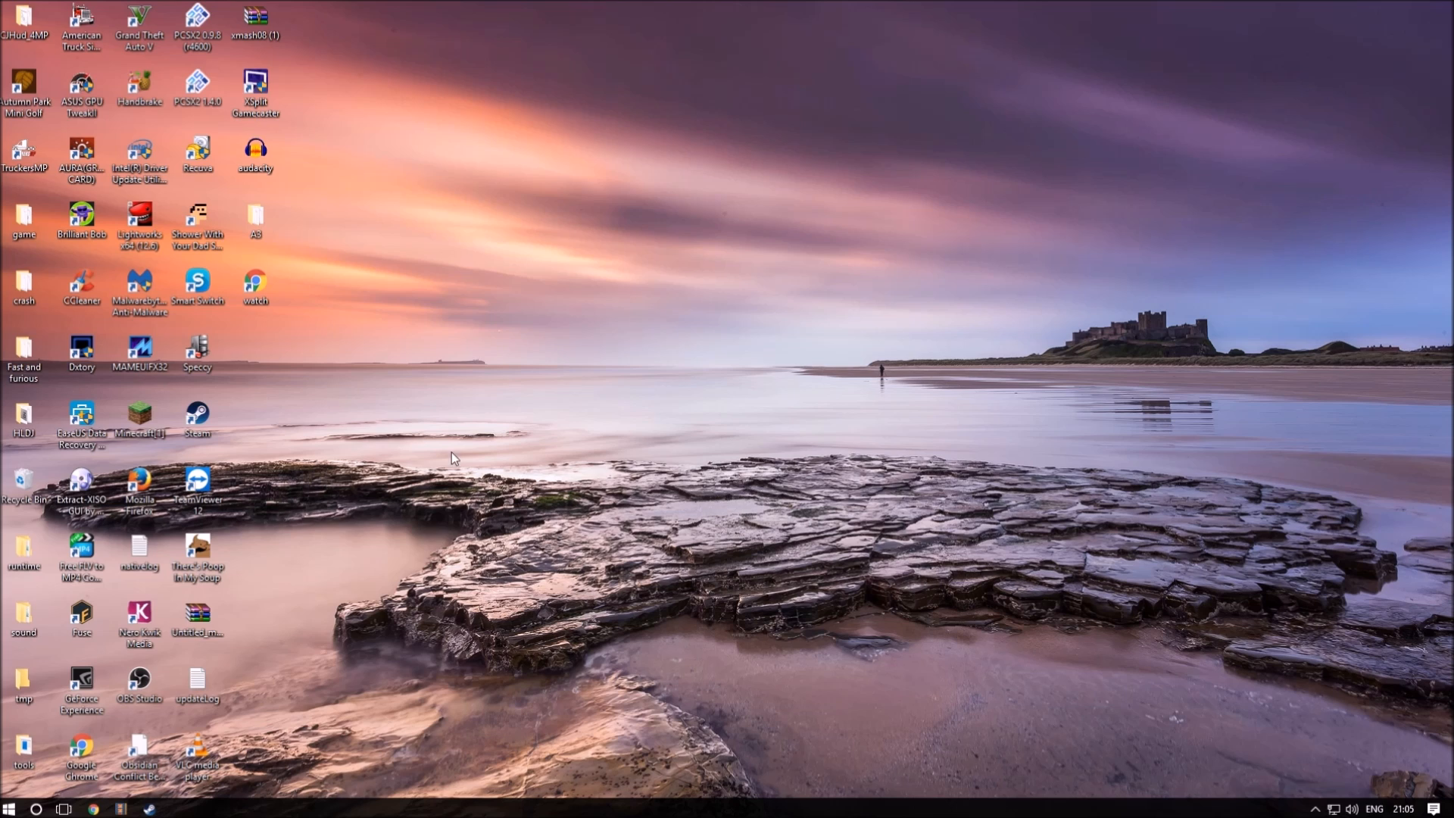
- Open the C: drive through the Run dialog
key("Win+r")
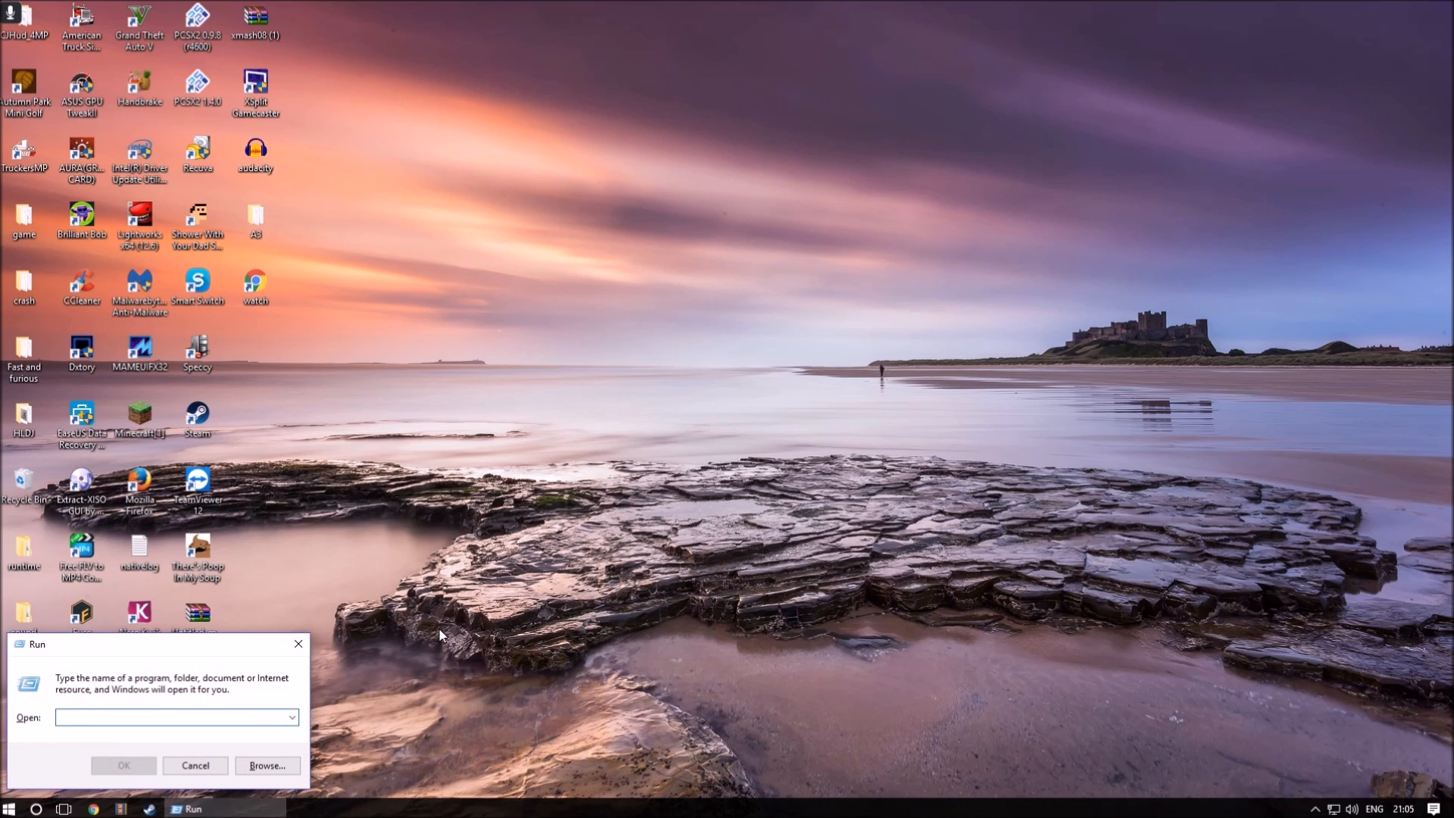
type("C:")
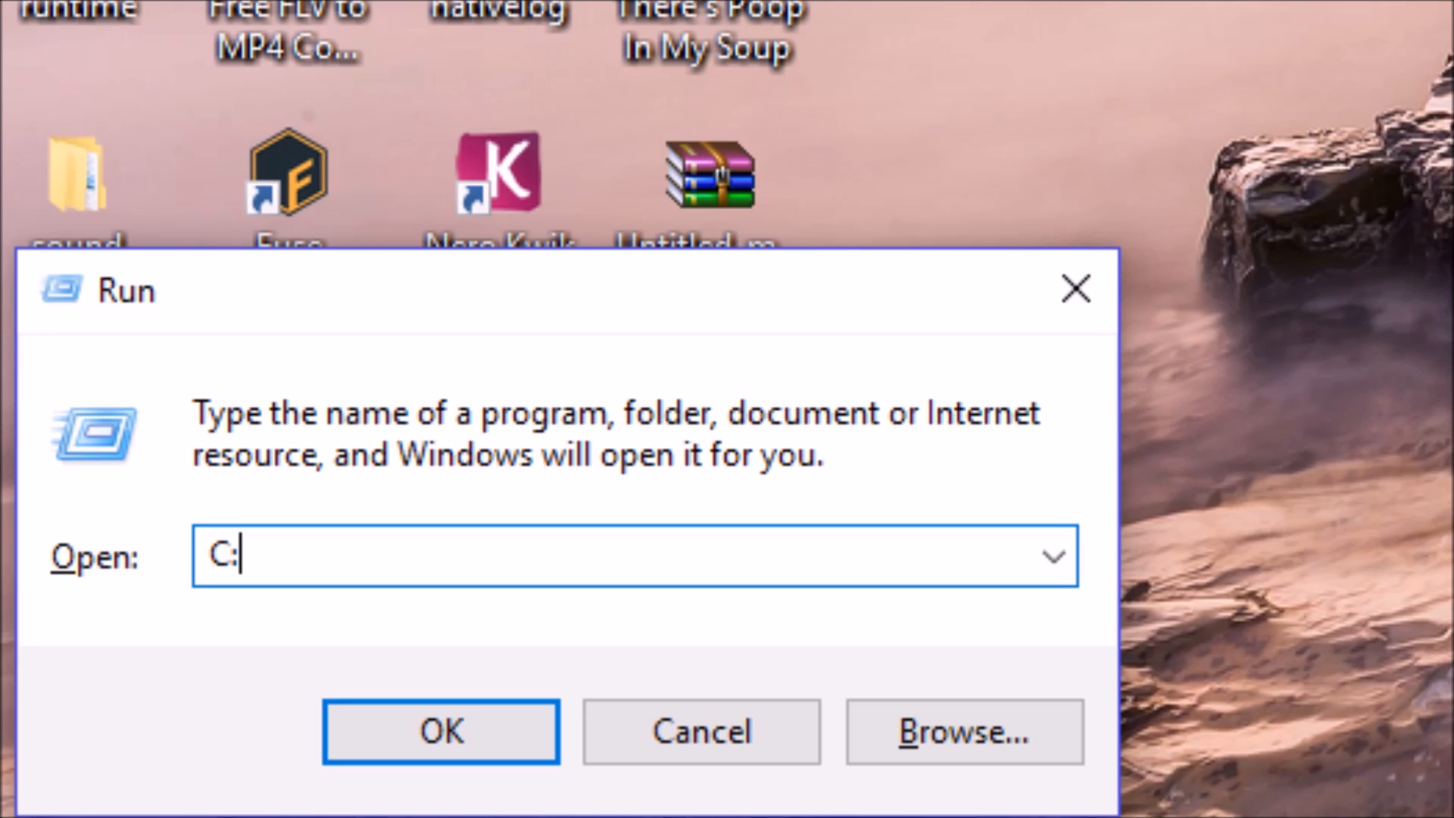
left_click(441, 731)
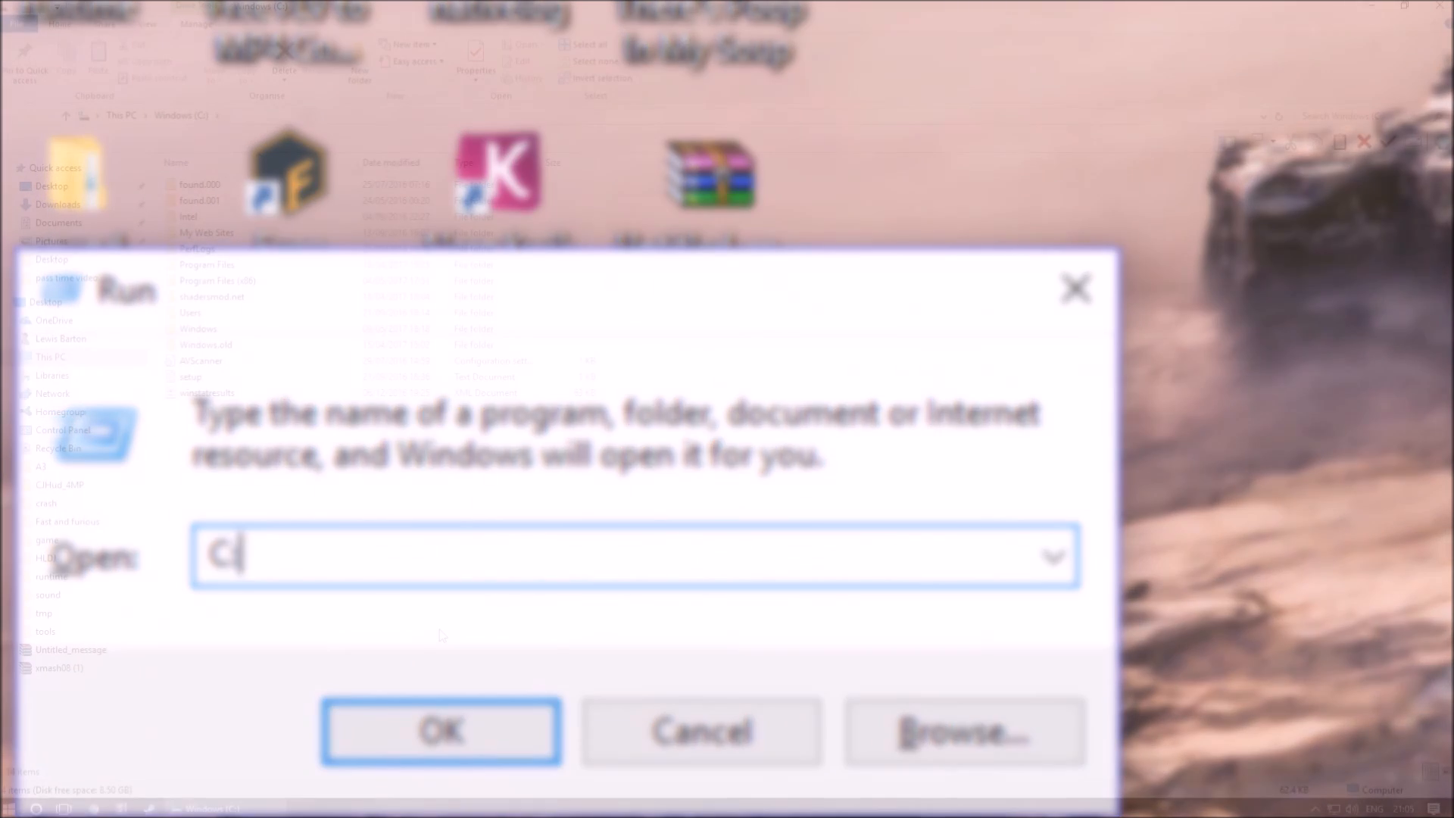
left_click(441, 730)
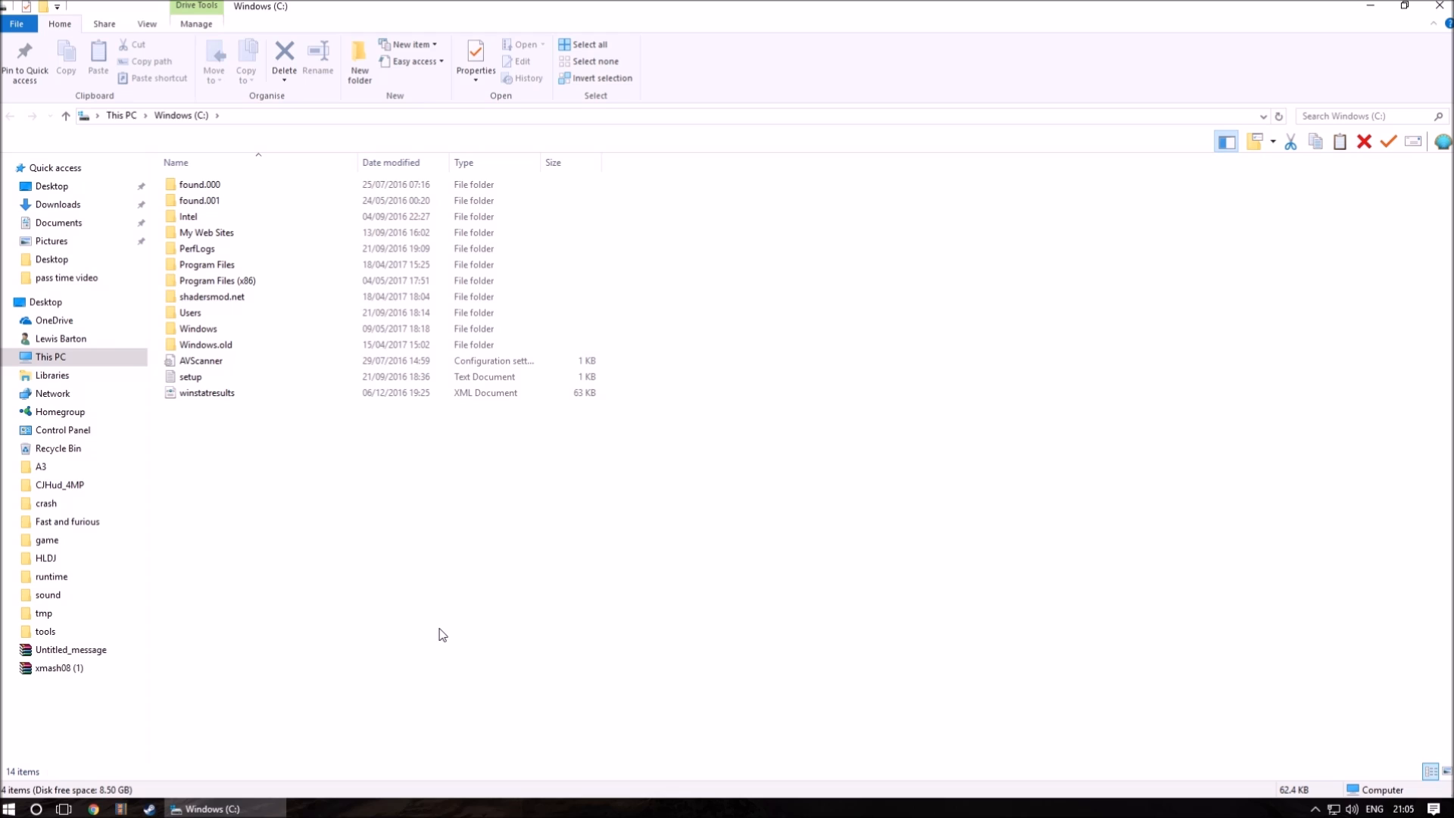
- Copy the 3D_Maze ZIP into C:\Windows\System32, granting administrator permission
left_click(198, 328)
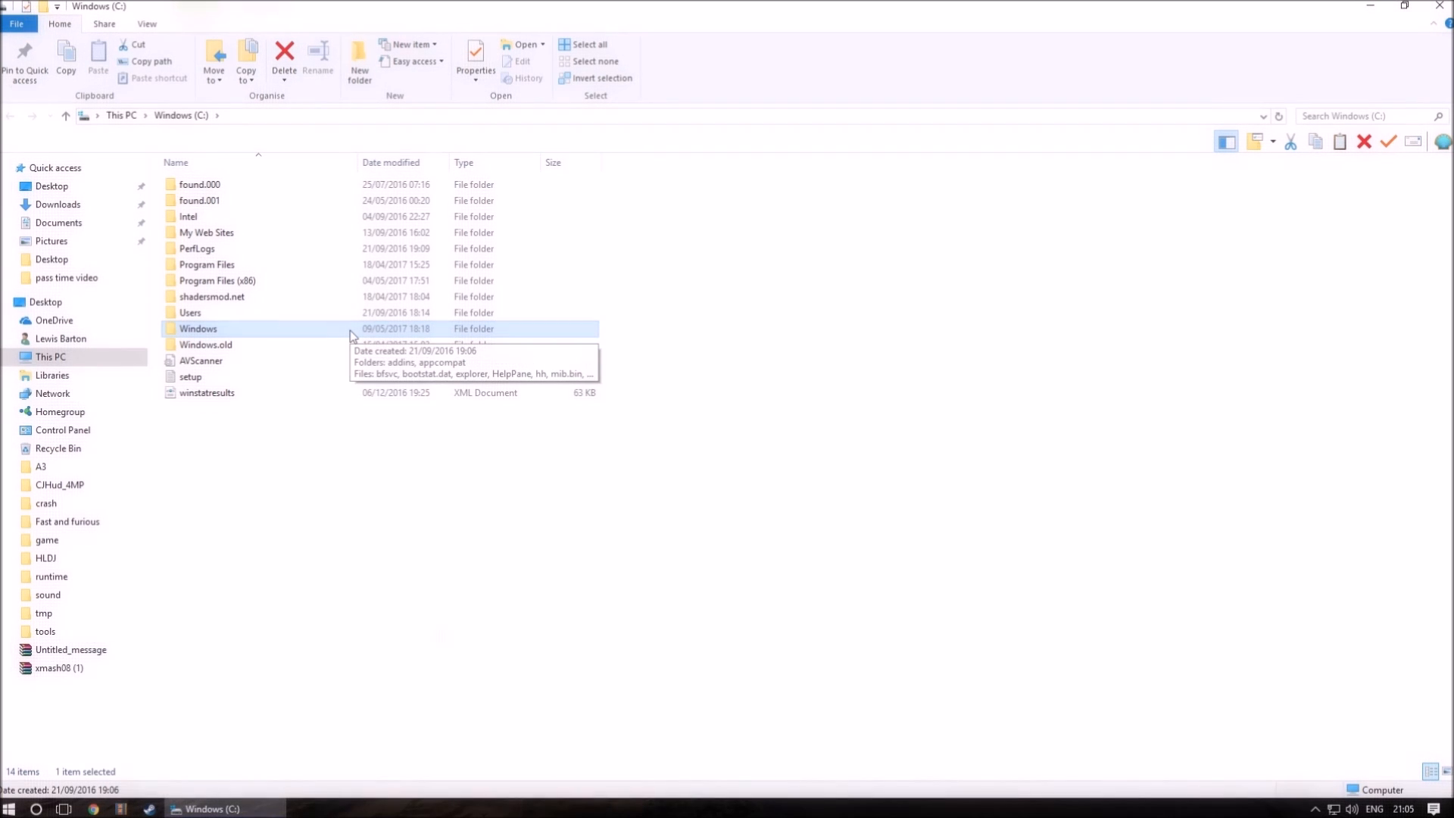
double_click(197, 327)
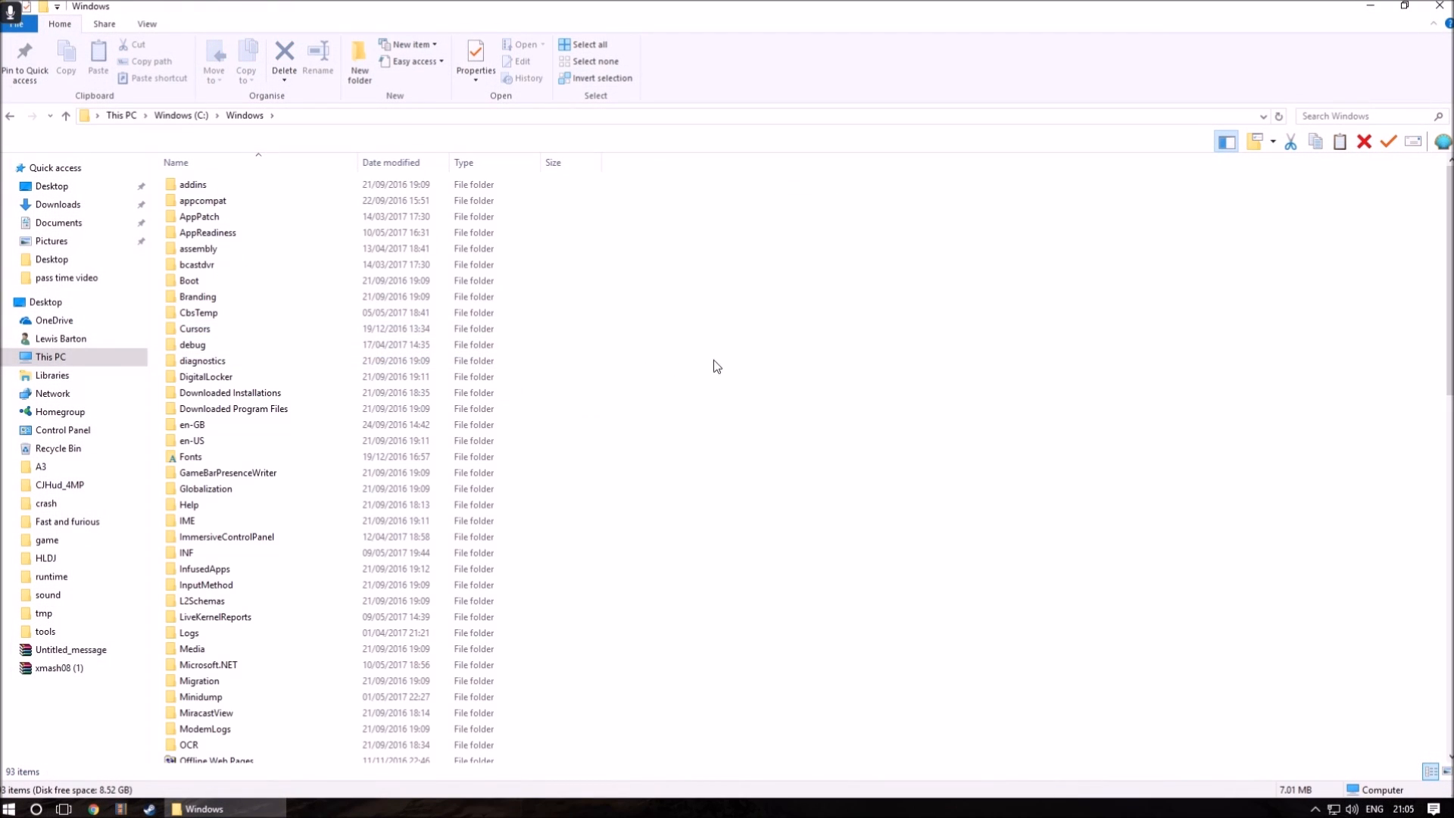
scroll("down", 3)
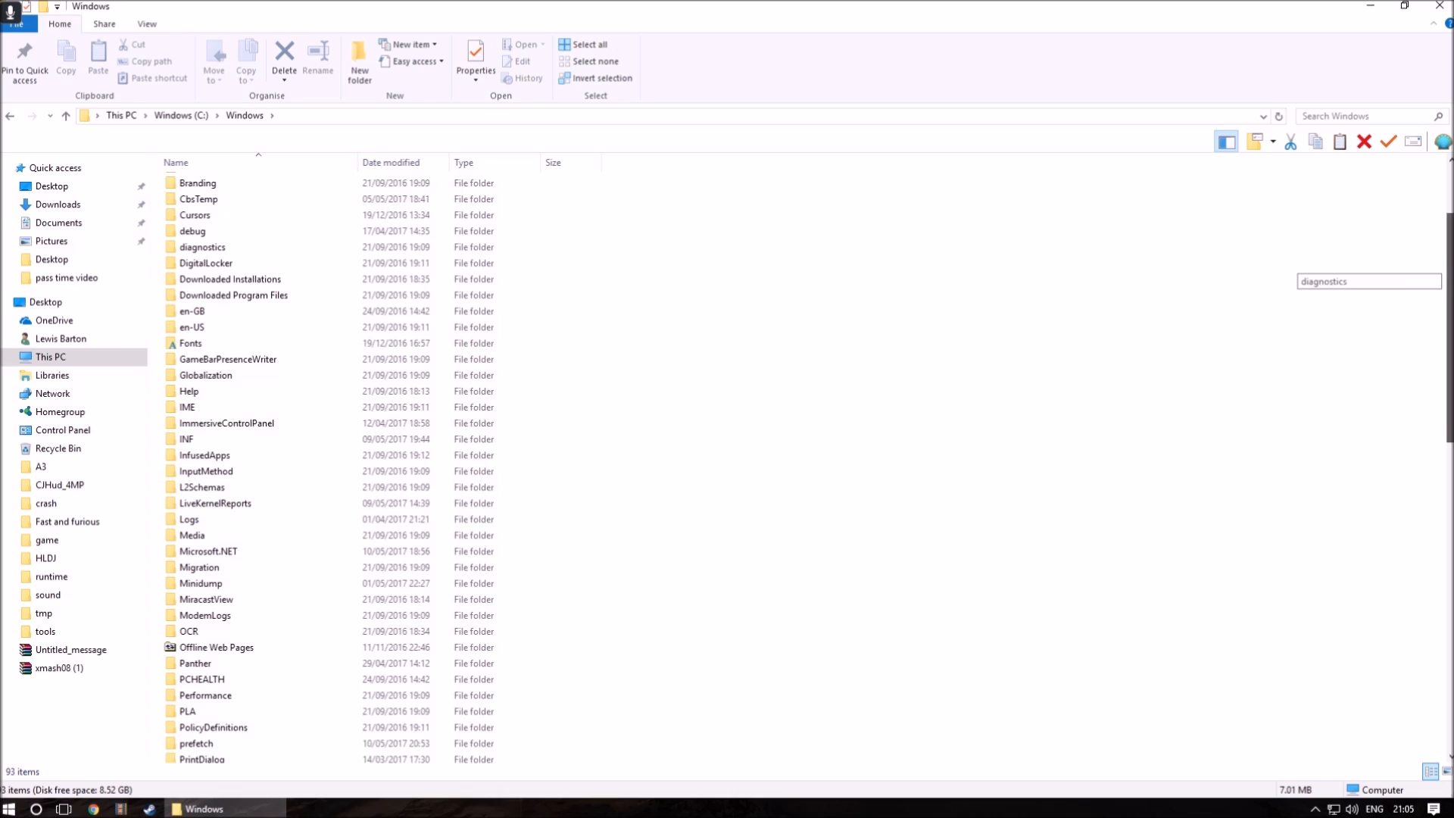
scroll("down", 3)
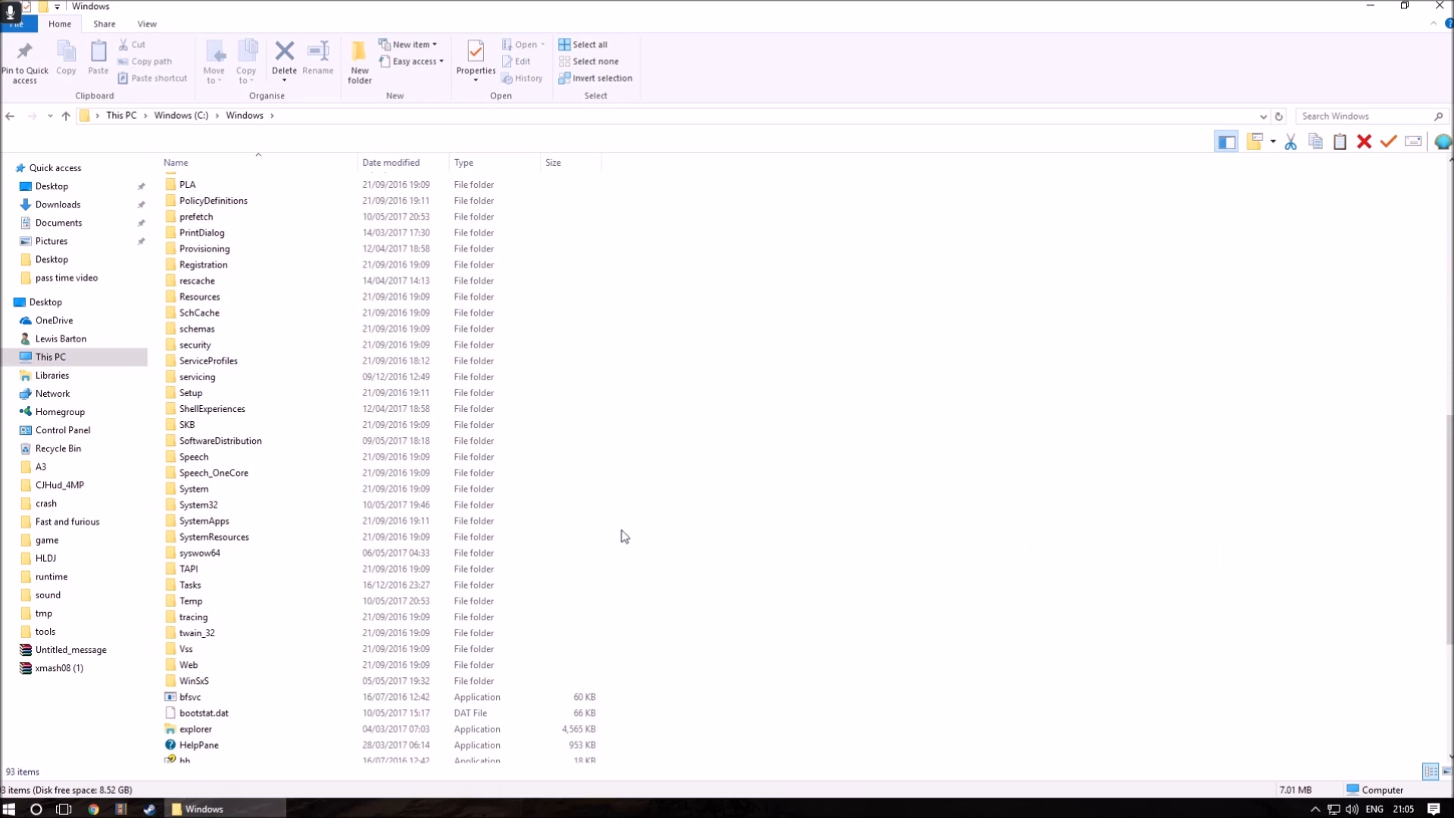
left_click(197, 504)
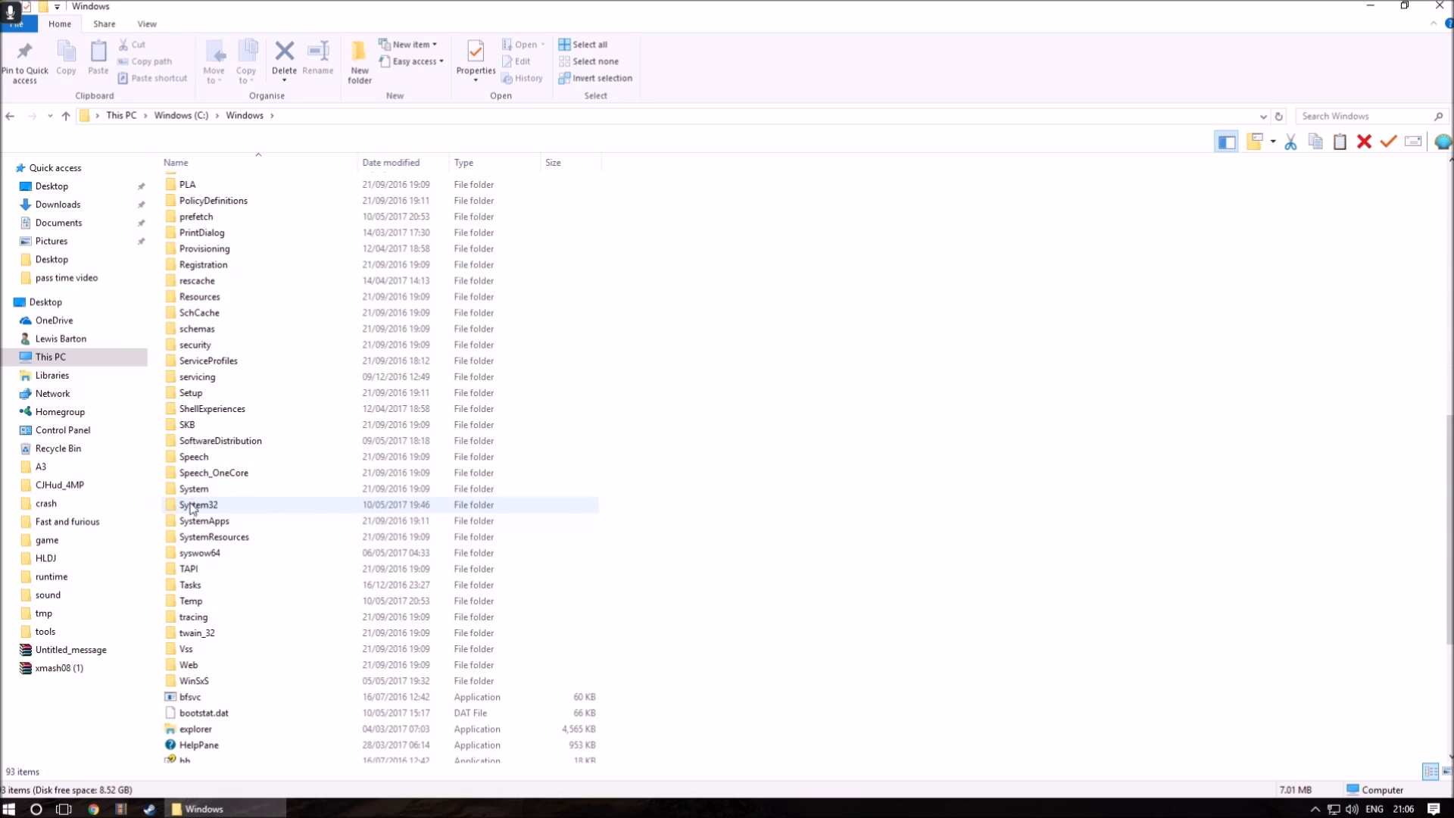
mouse_move(198, 505)
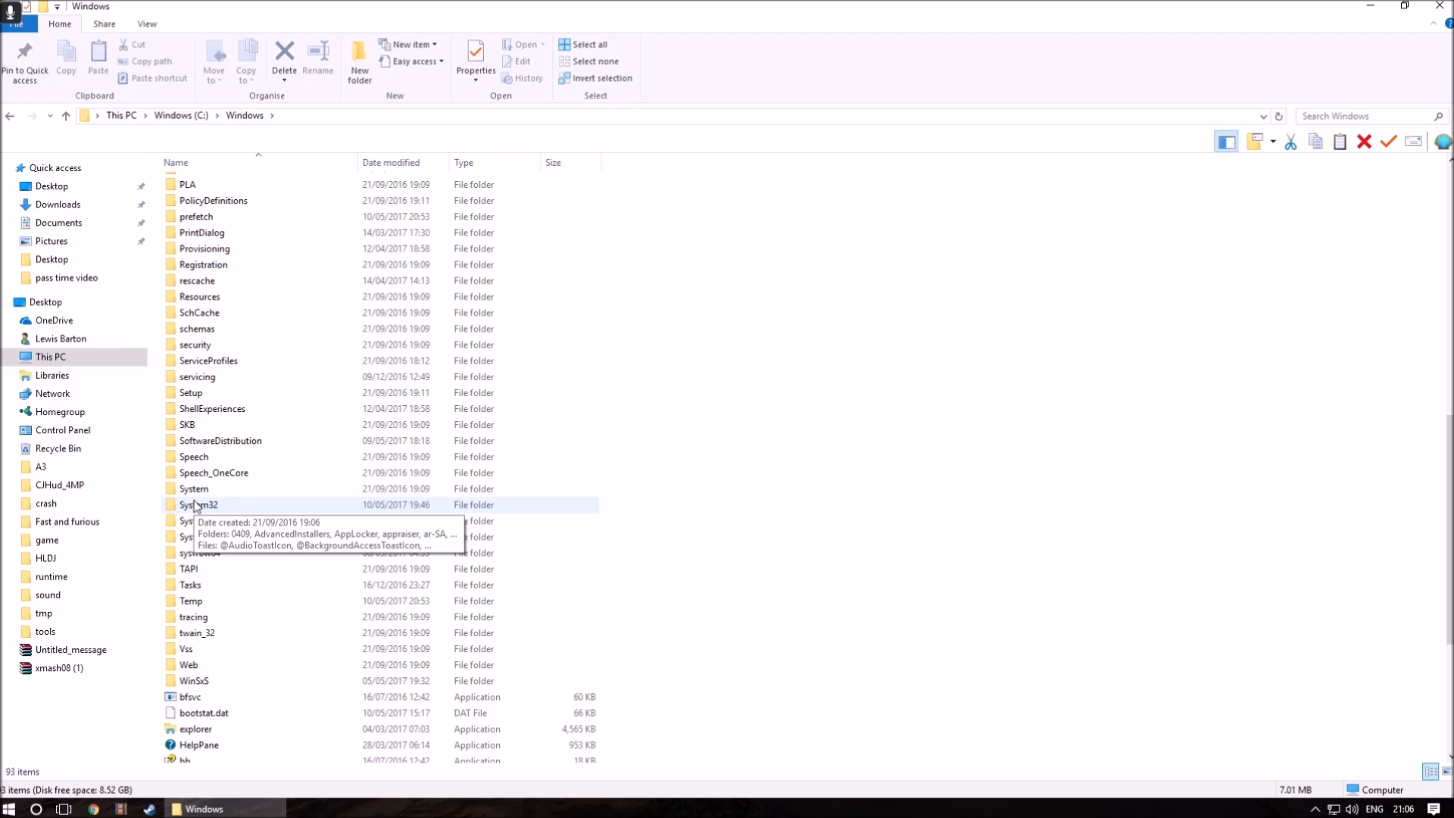
double_click(198, 505)
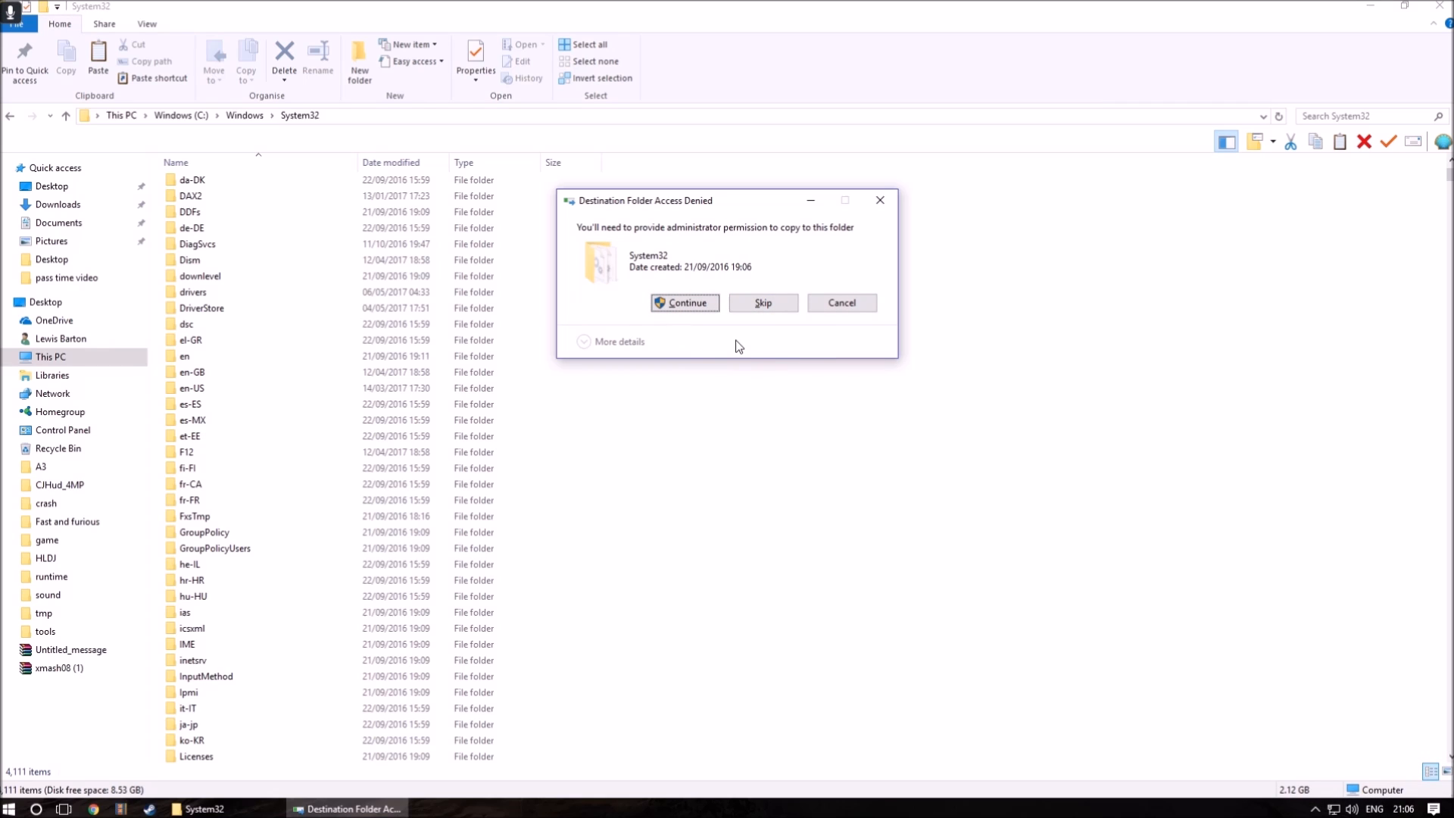
left_click(685, 302)
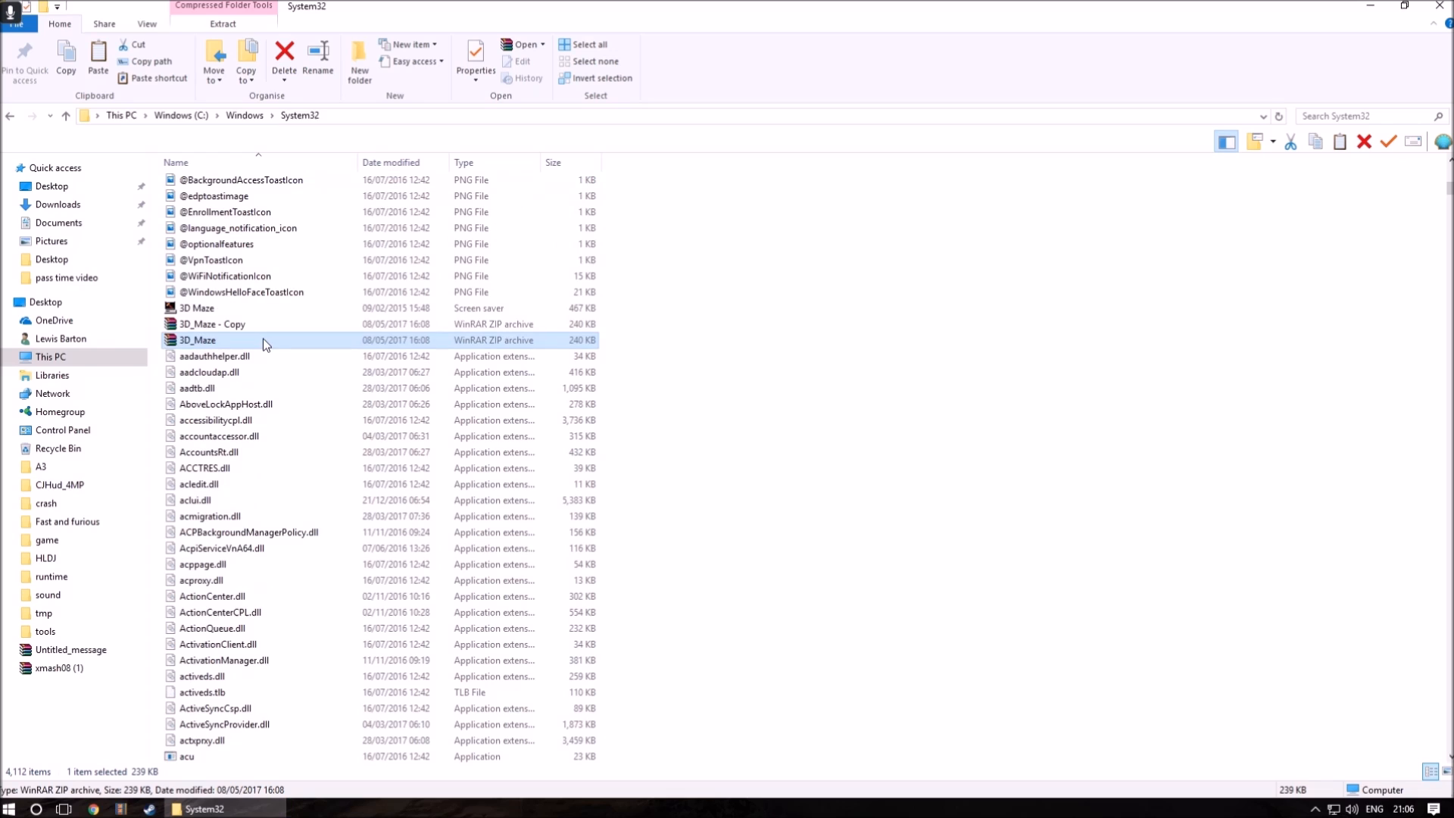
mouse_move(229, 345)
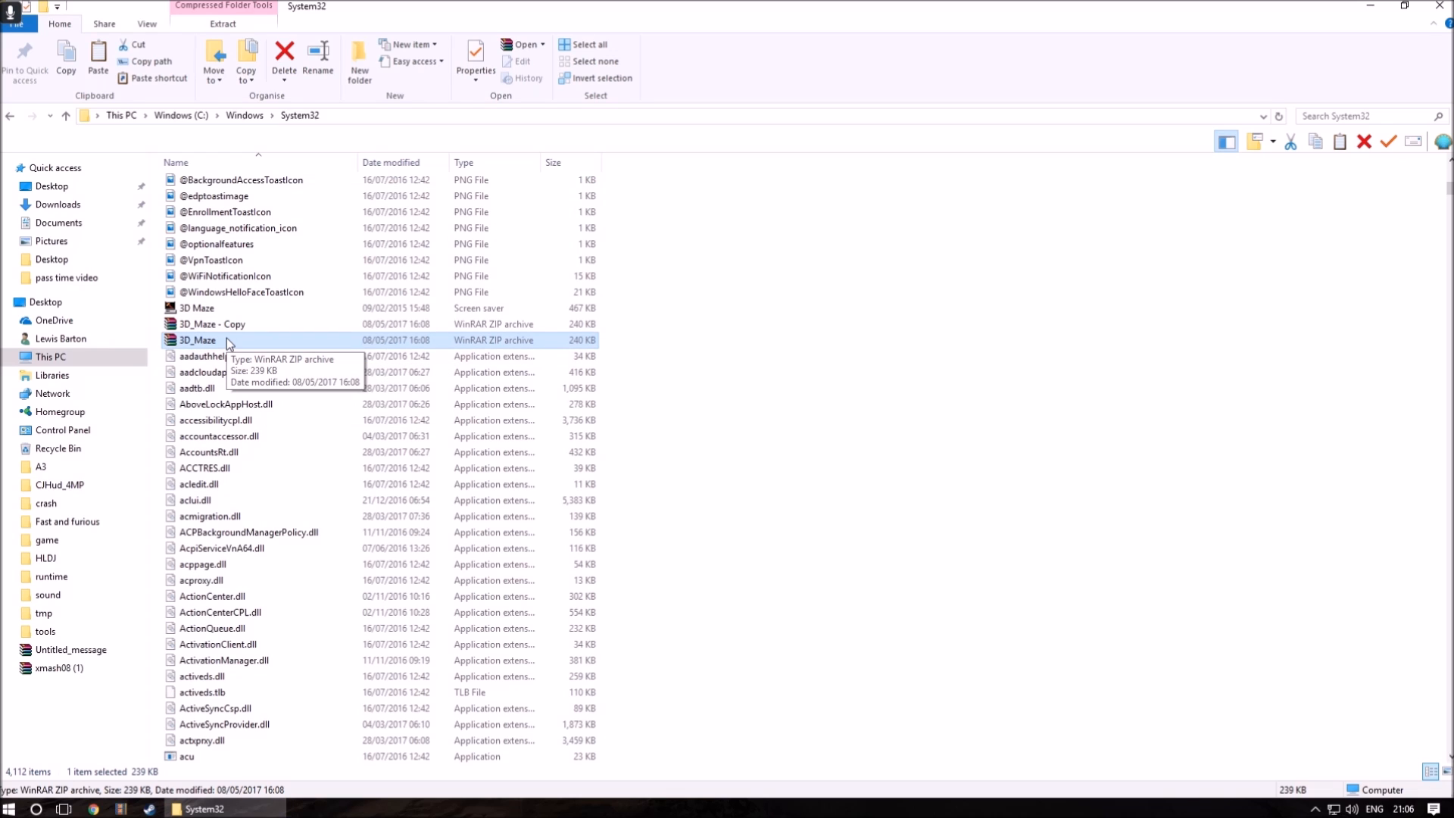
- Open WinRAR's Extract files dialog for 3D_Maze, targeting C:\Windows\System32\3D_Maze
right_click(196, 339)
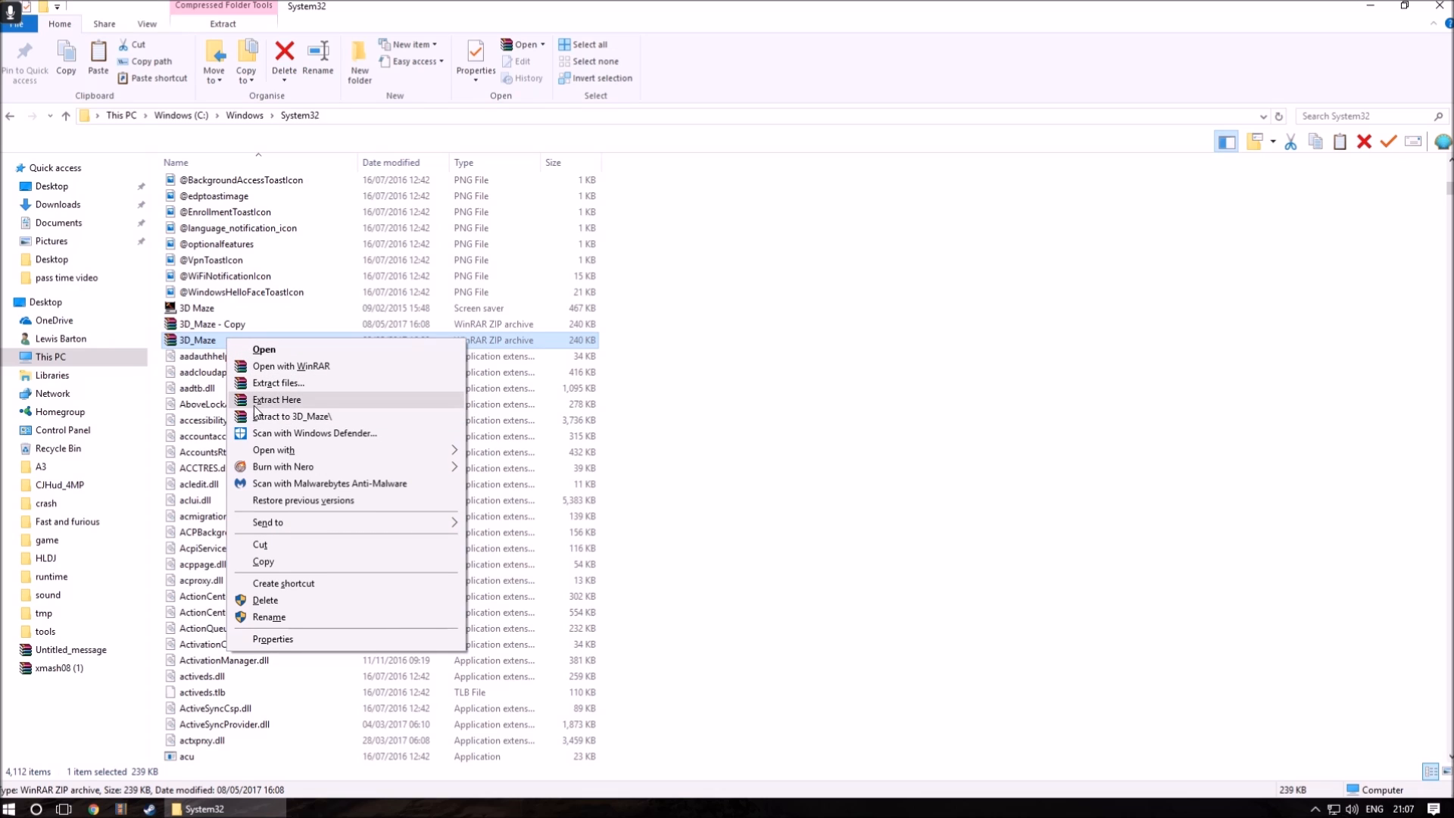
left_click(277, 383)
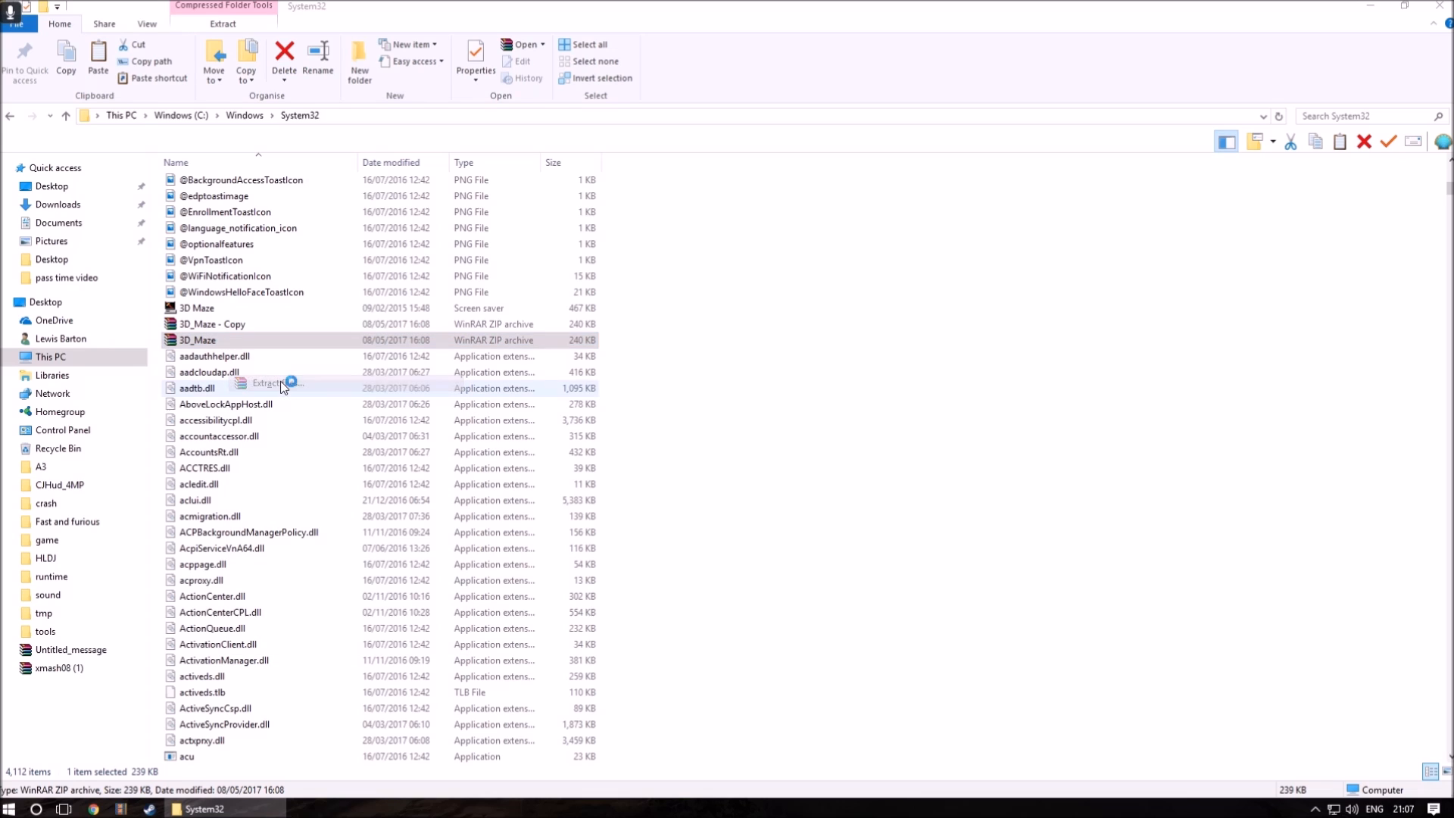
left_click(268, 381)
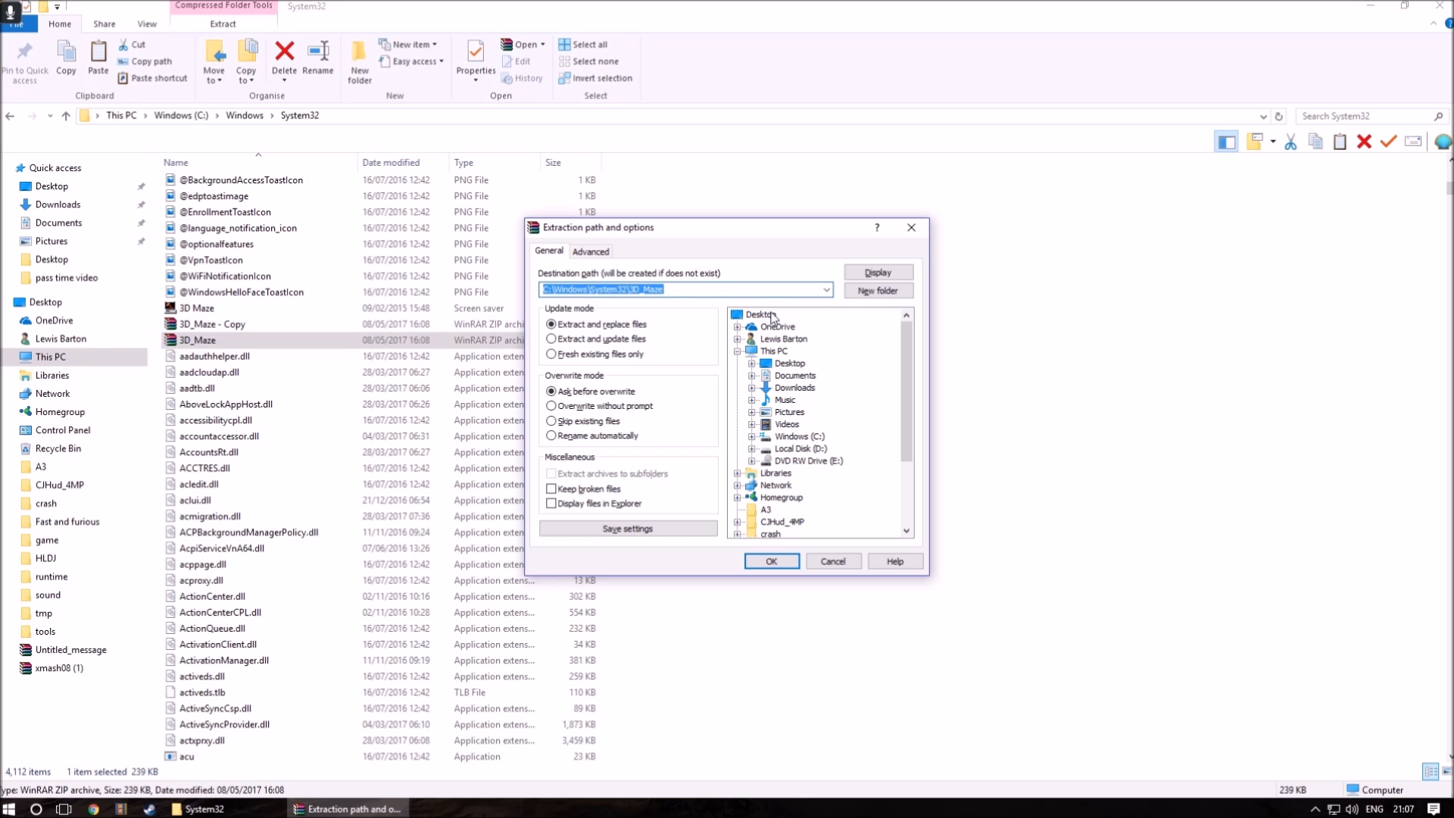
mouse_move(806, 576)
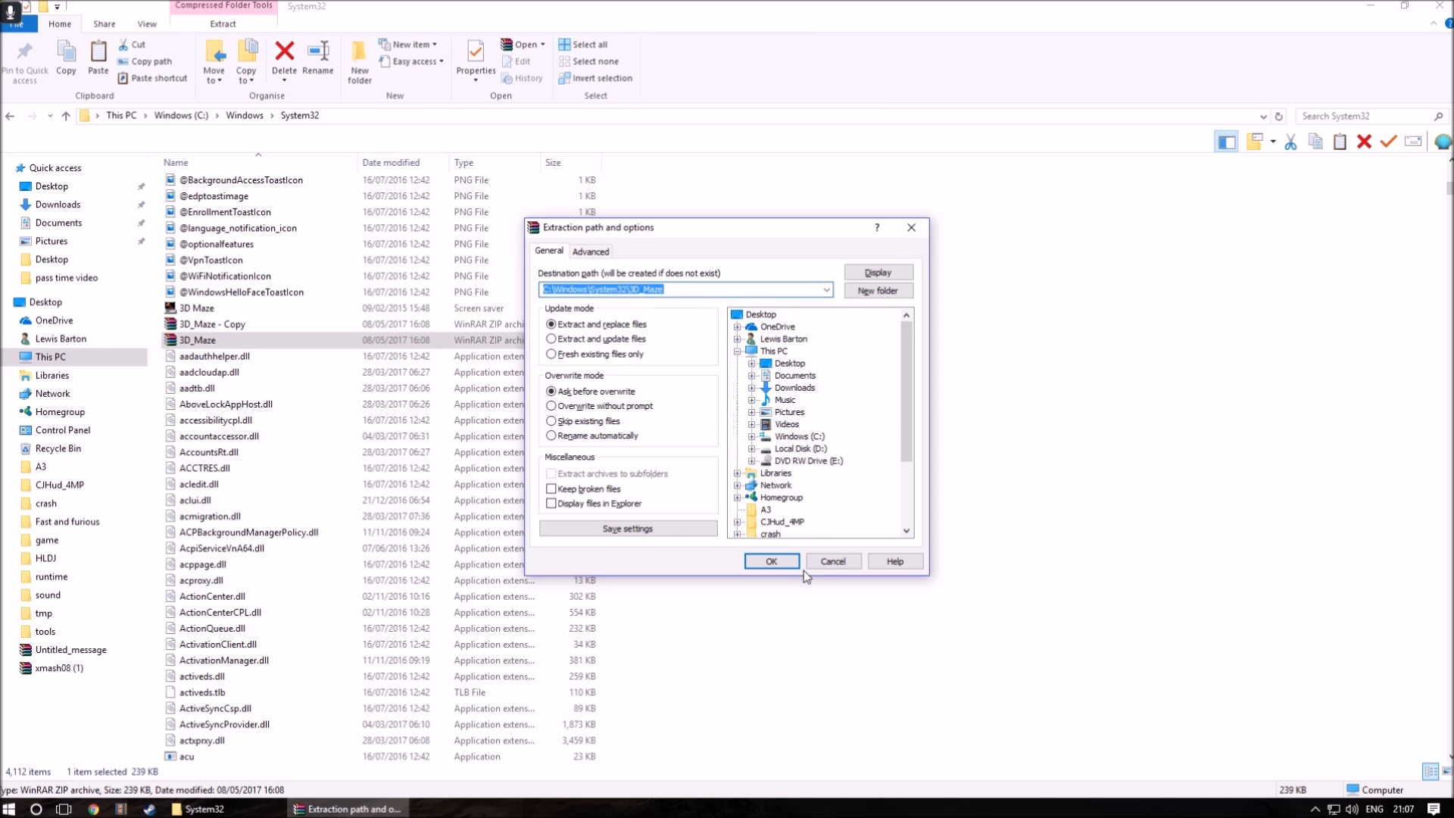